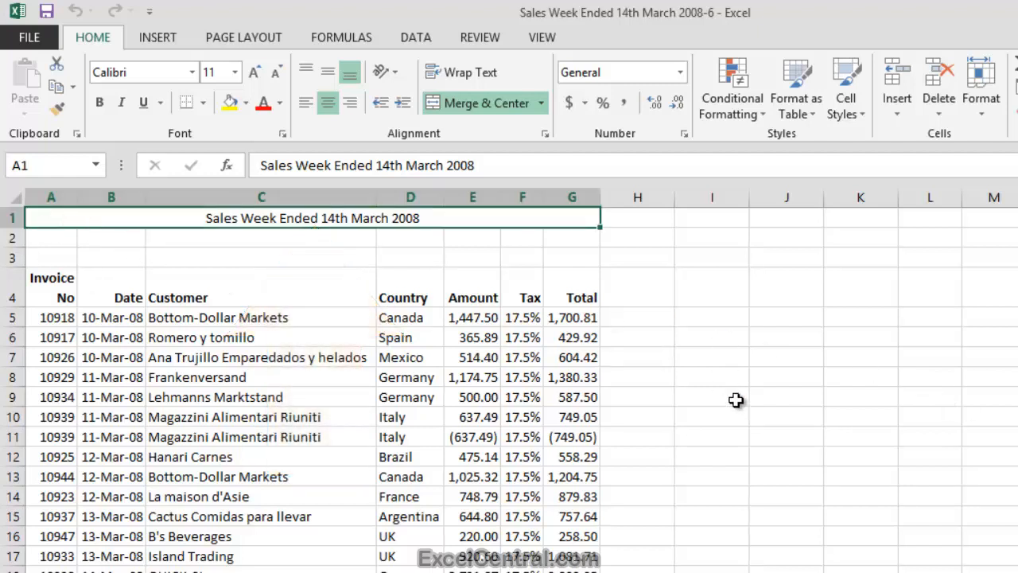
- Apply the Title cell style to the sales title in A1 after previewing a few styles
click(225, 102)
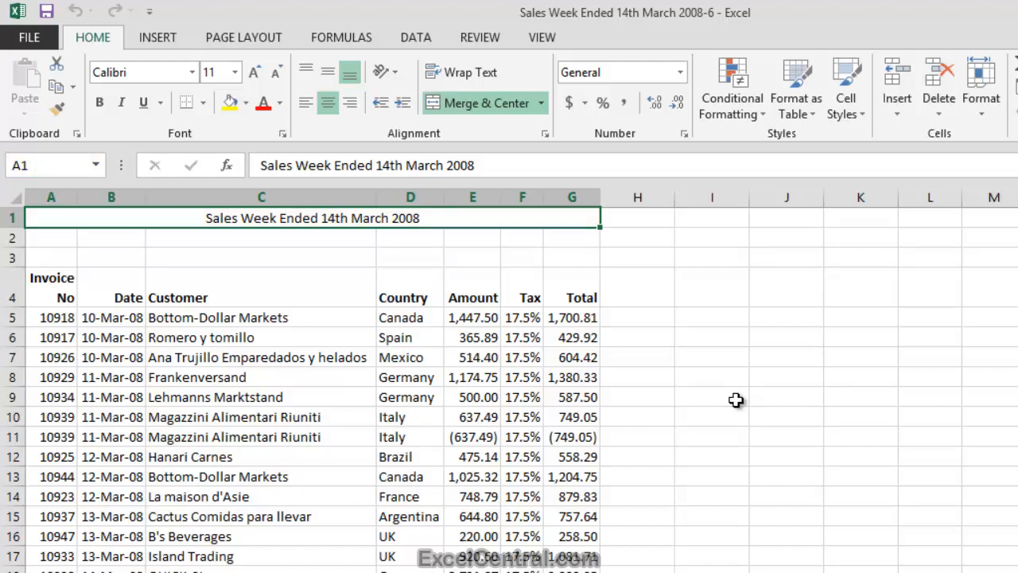
mouse_move(712, 356)
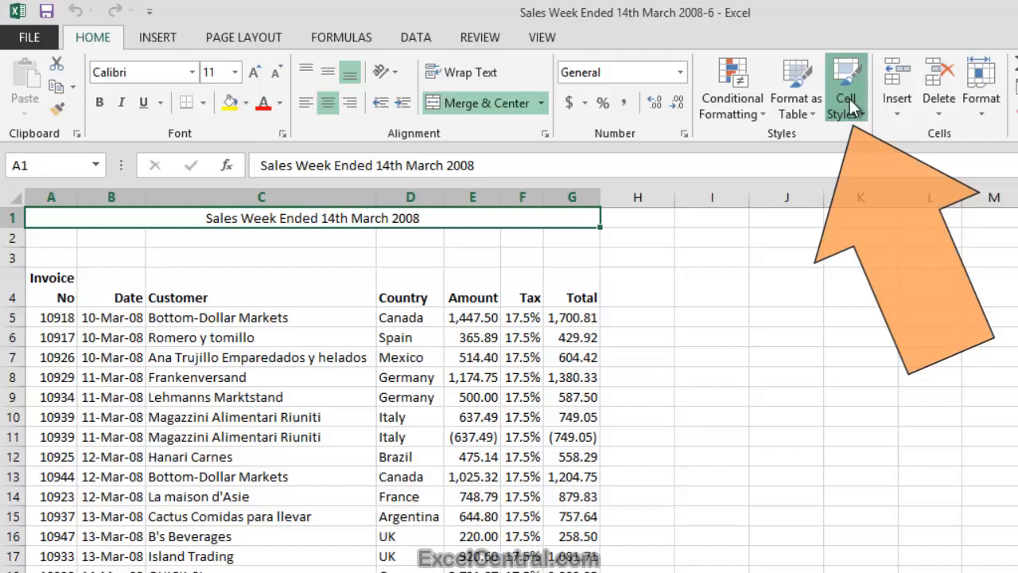
click(846, 88)
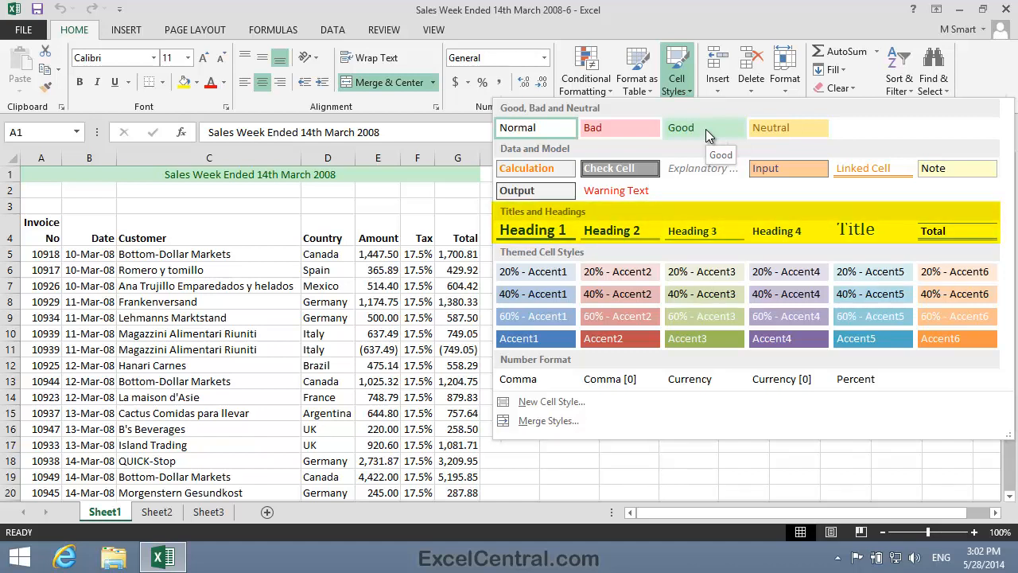
mouse_move(703, 133)
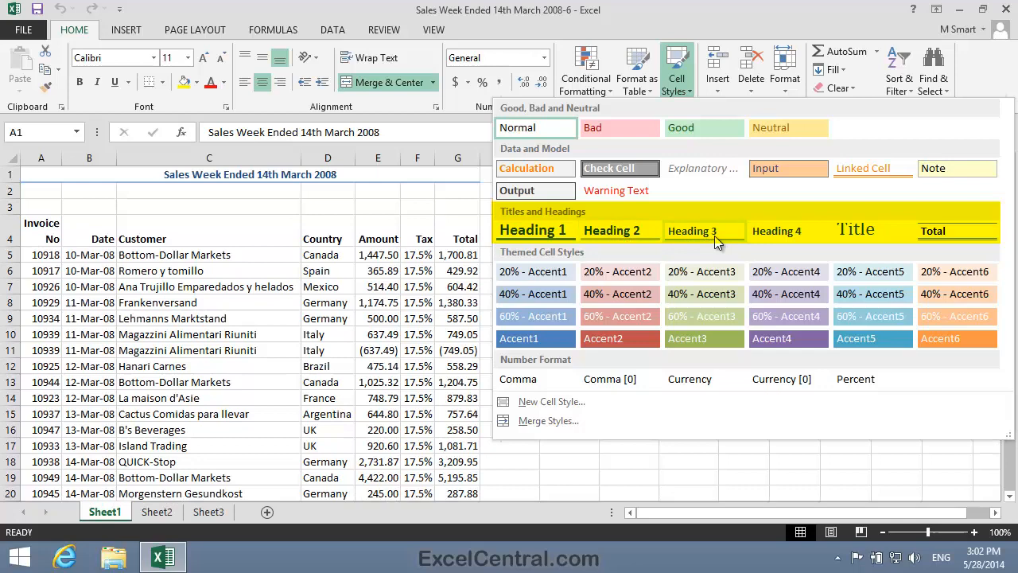
click(855, 229)
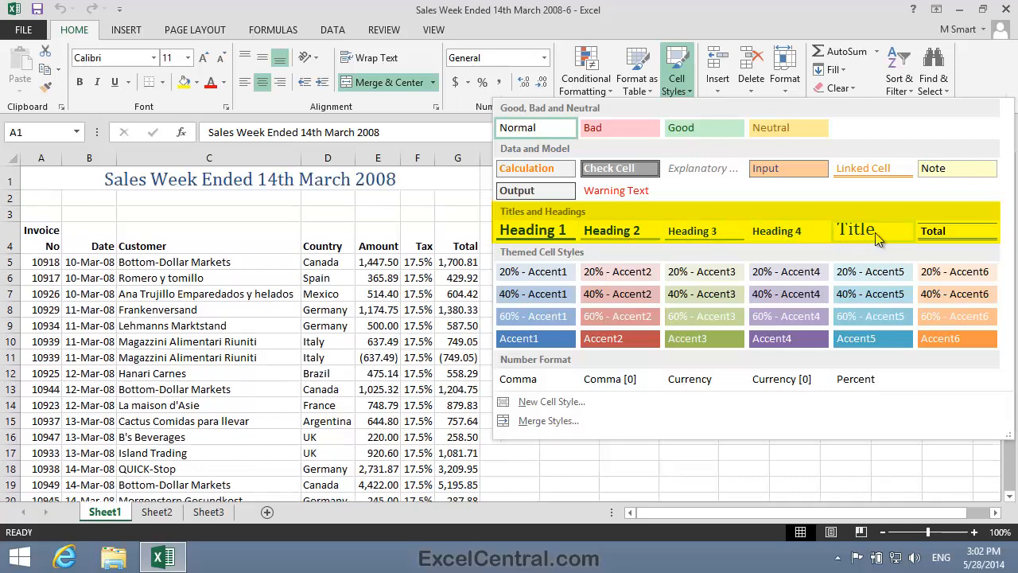
mouse_move(866, 238)
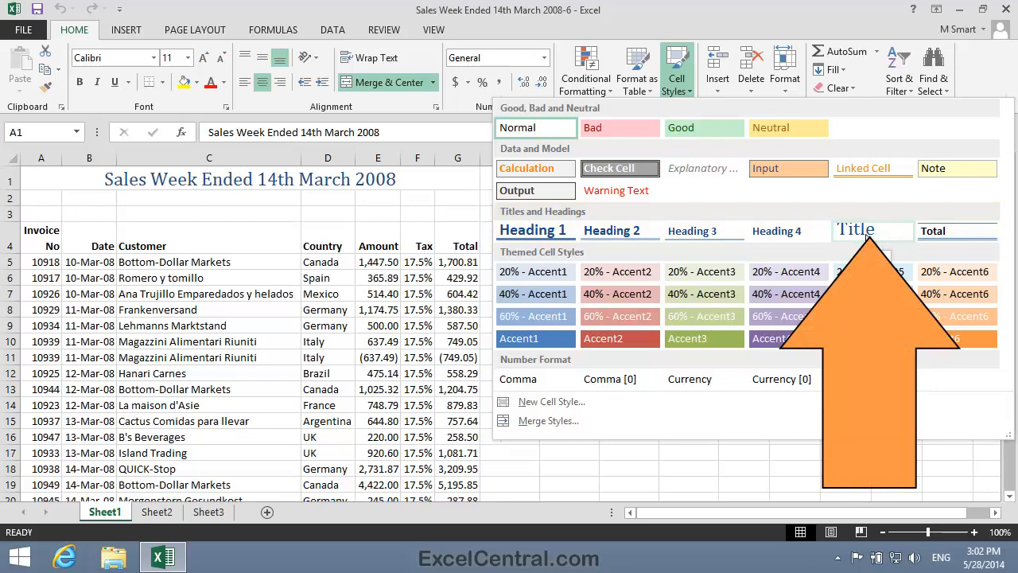
click(856, 229)
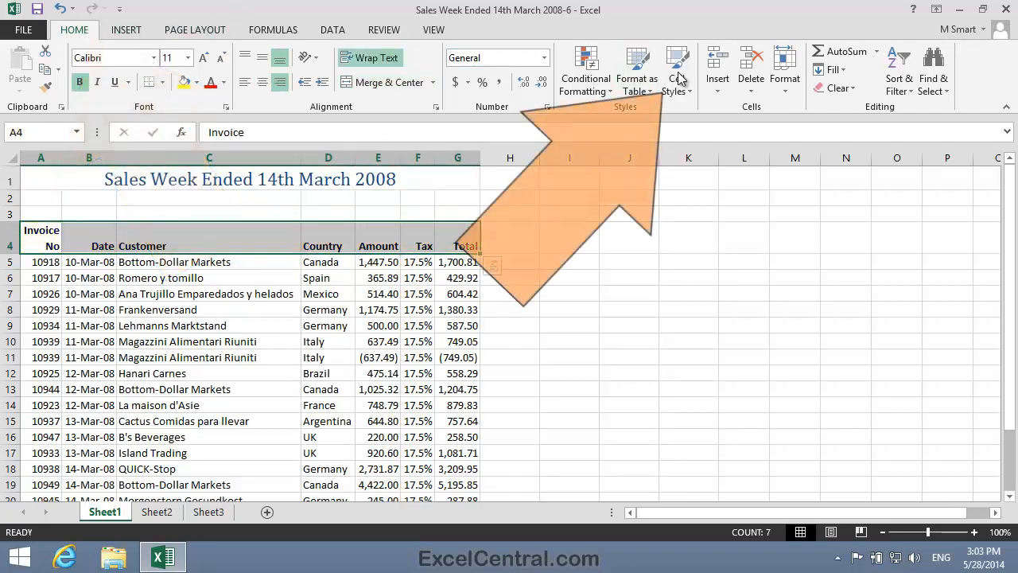
- Apply a heading cell style to the A4:G4 column headings and deselect them
click(674, 70)
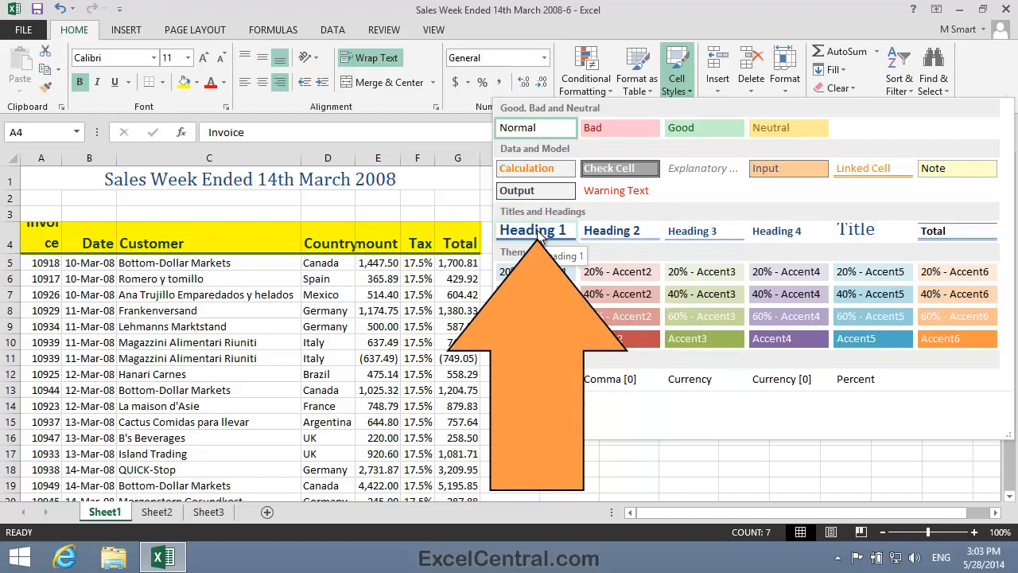
mouse_move(621, 231)
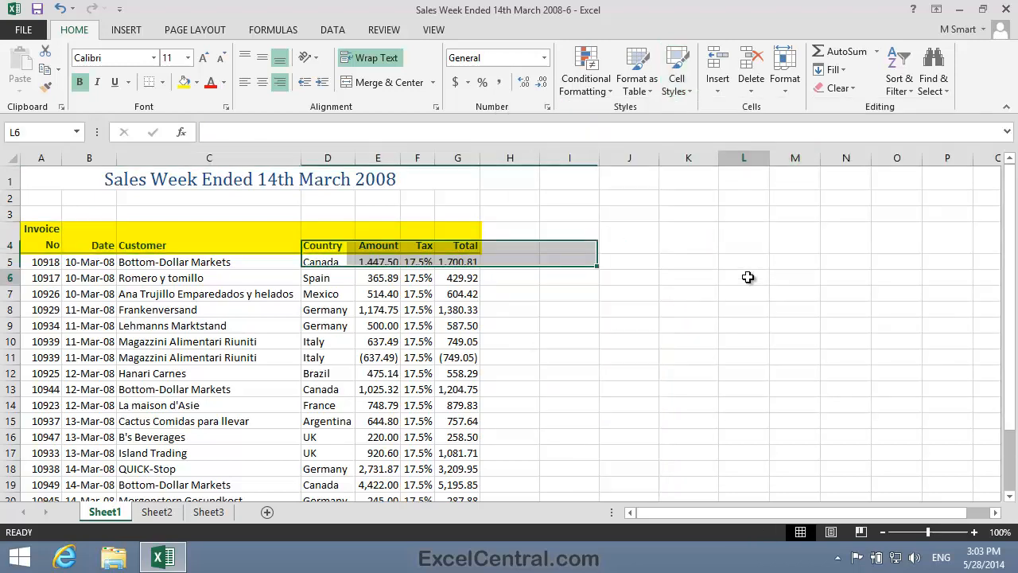
click(744, 276)
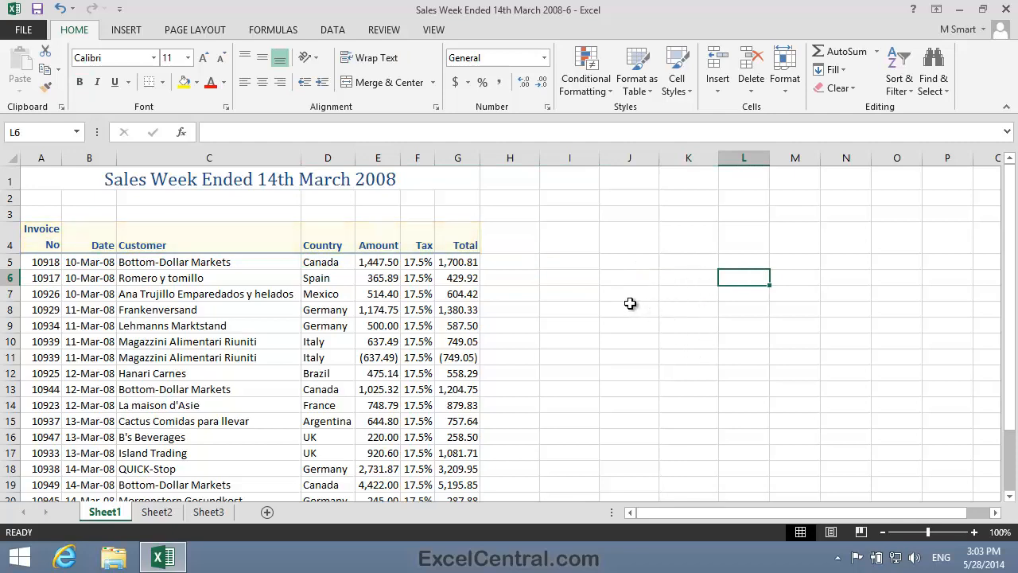
- Apply the Note cell style to the notes cell A22 beneath the table
scroll(down, 3)
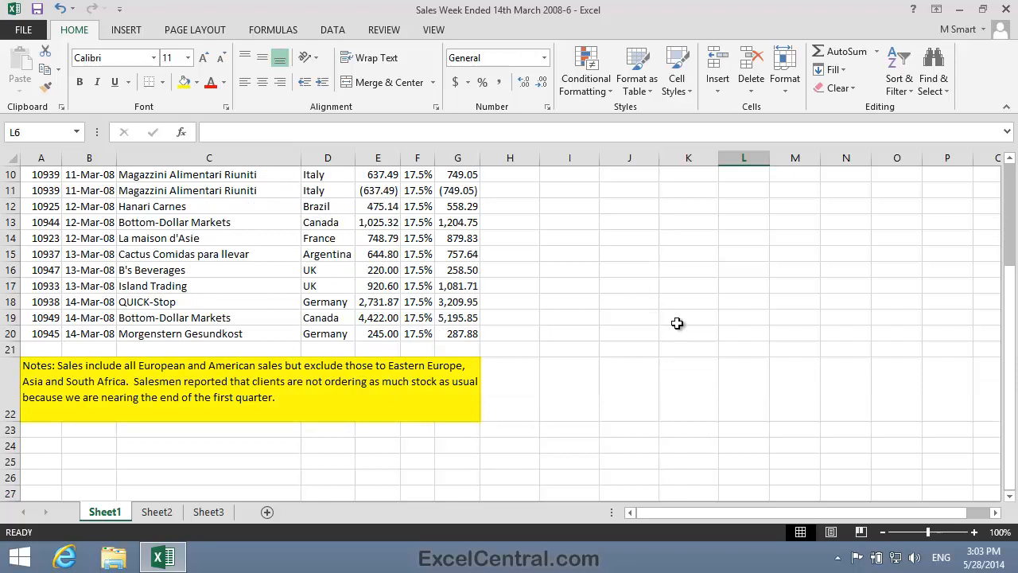
mouse_move(710, 289)
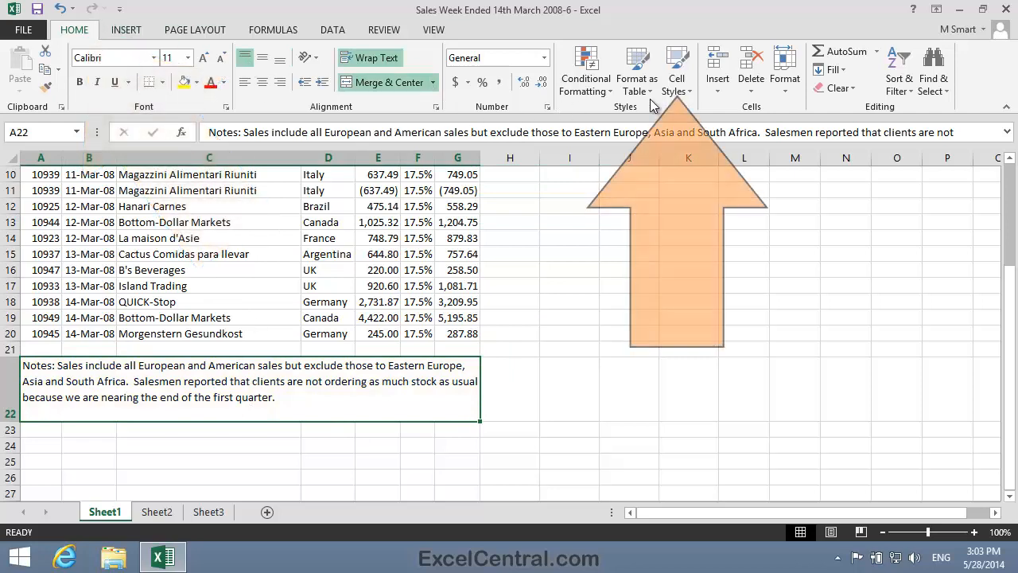
click(677, 70)
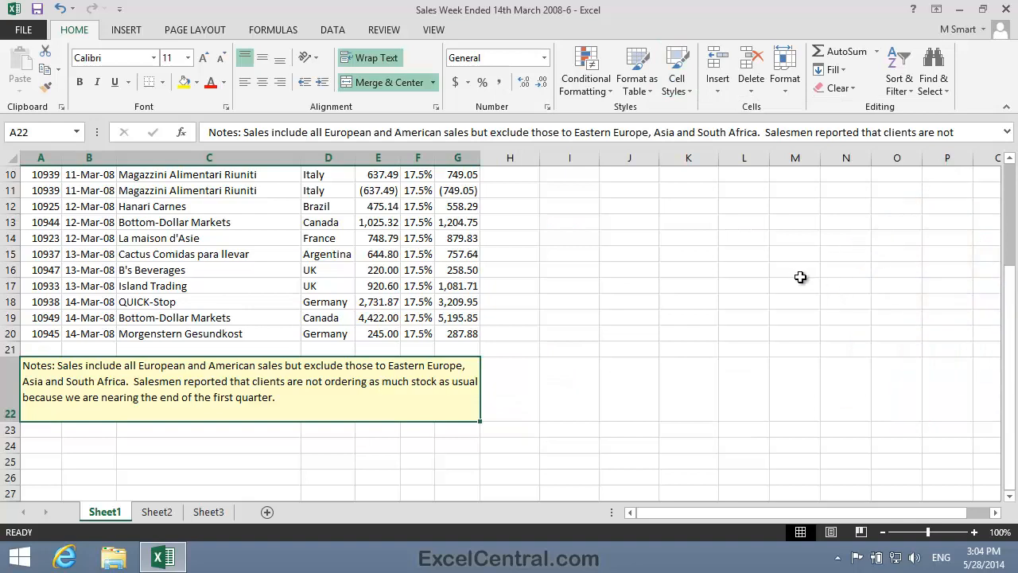
click(795, 285)
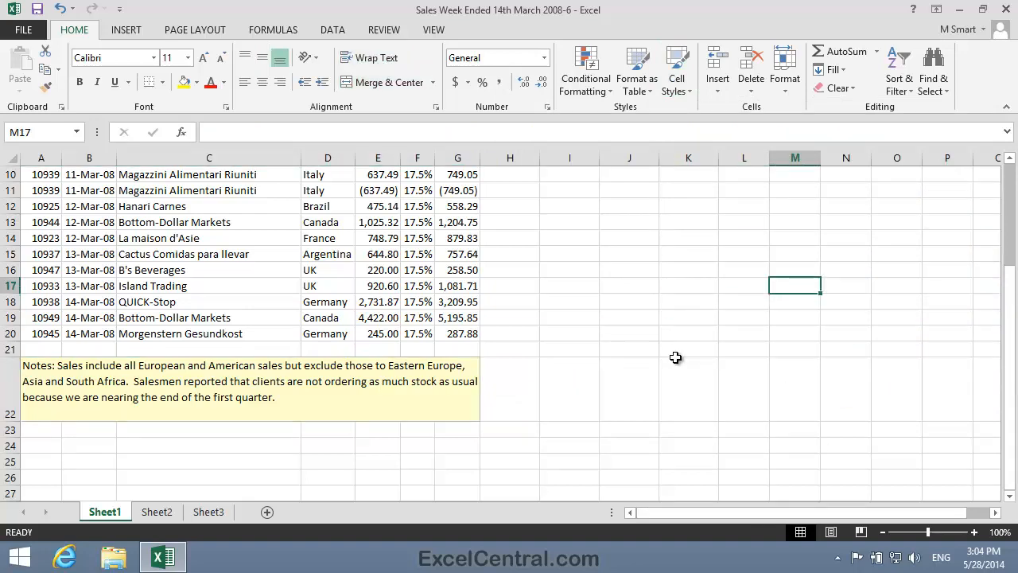
- Shade the A5:D20 invoice, date, customer and country data with 20% - Accent1
scroll(up, 3)
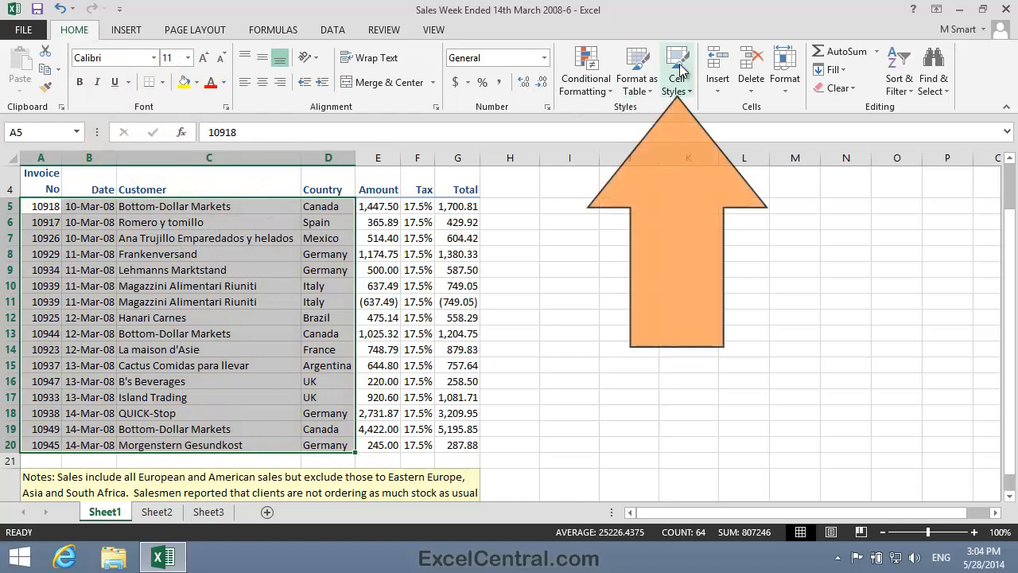
click(678, 70)
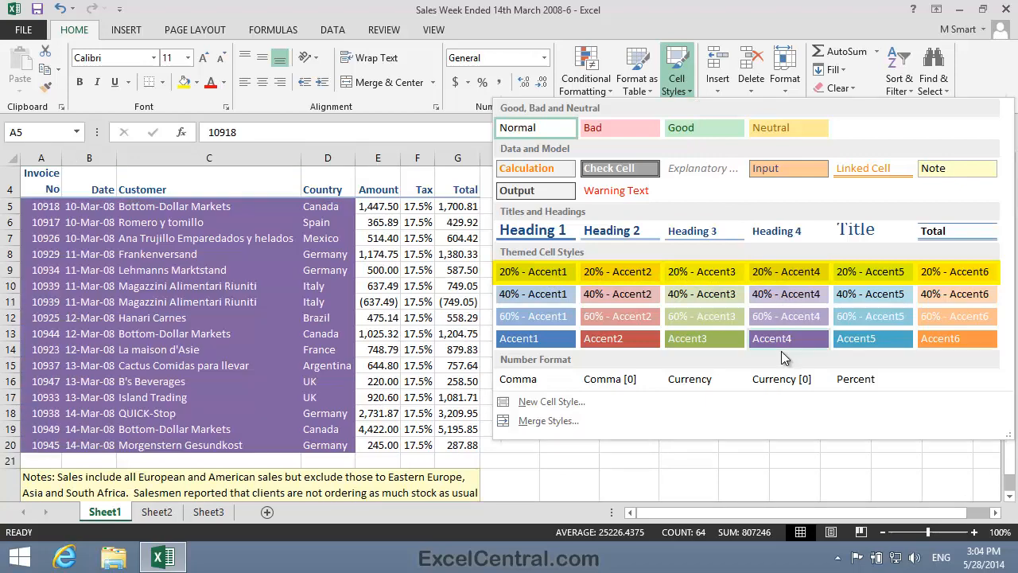
mouse_move(535, 337)
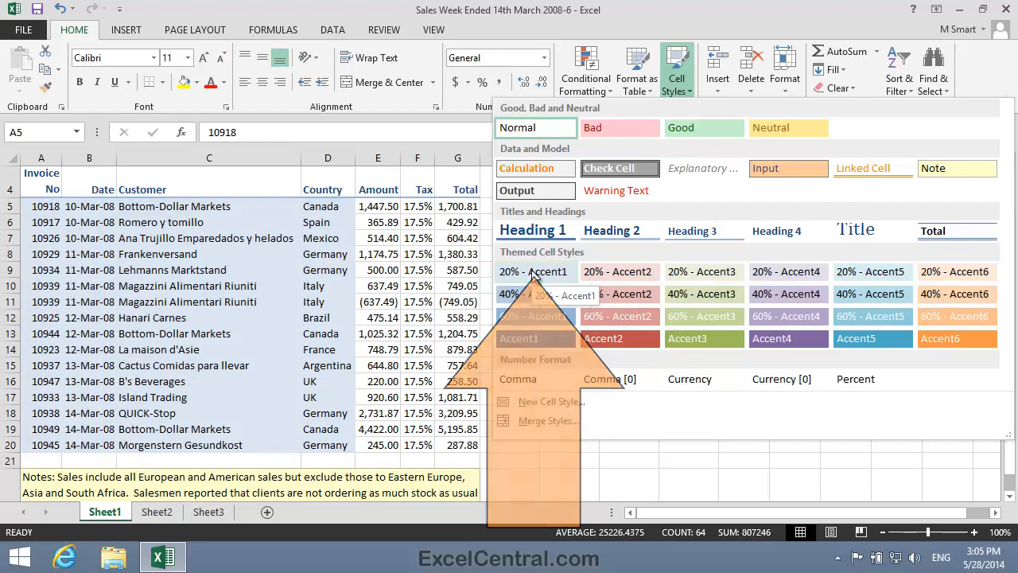
click(612, 278)
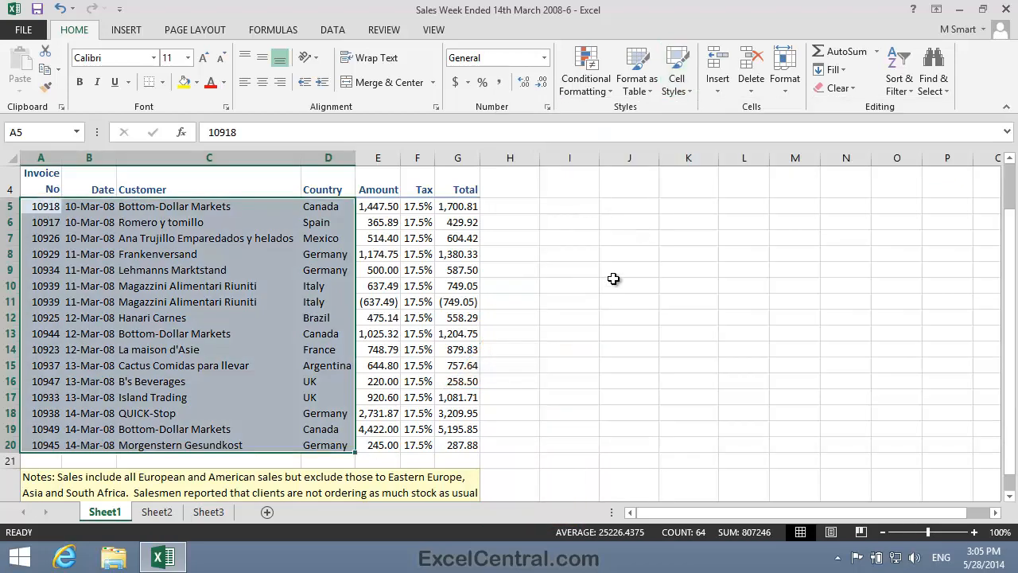
click(570, 209)
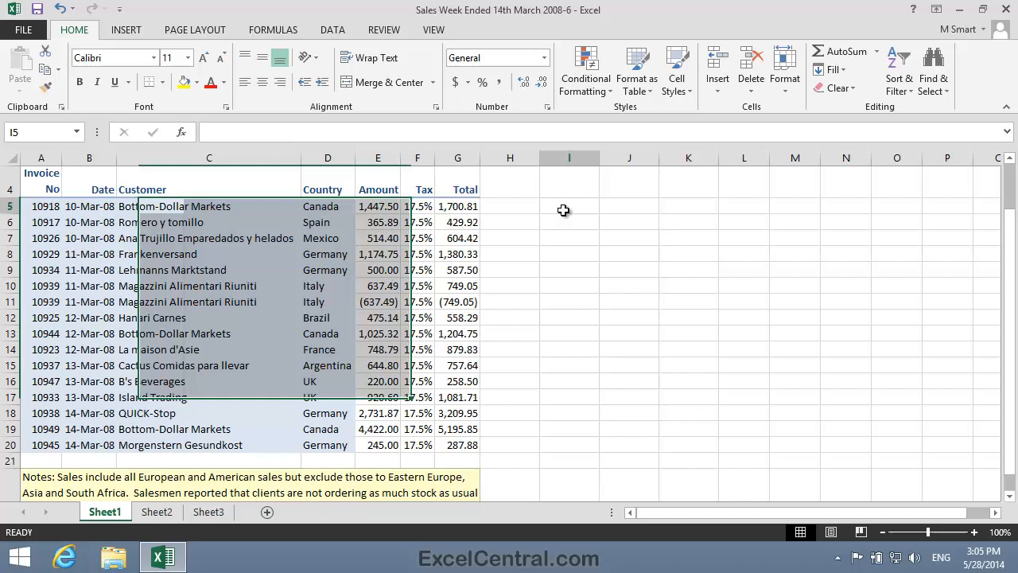
click(570, 206)
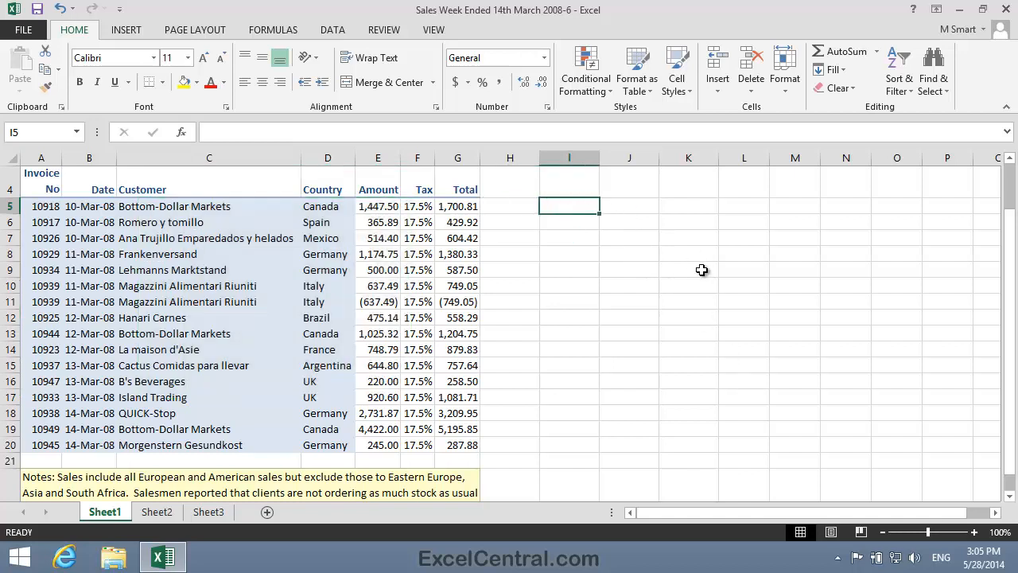
mouse_move(630, 284)
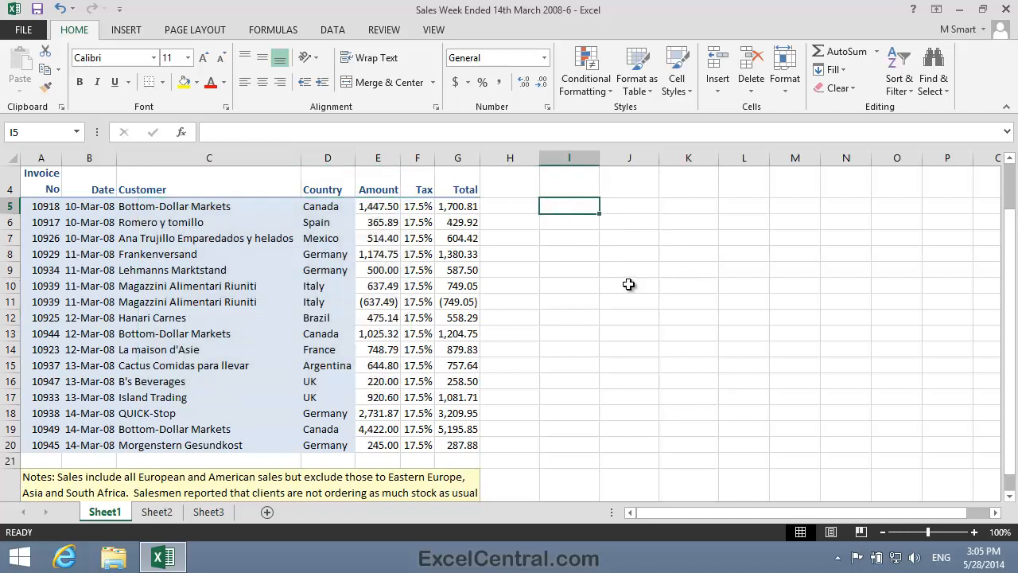
mouse_move(575, 257)
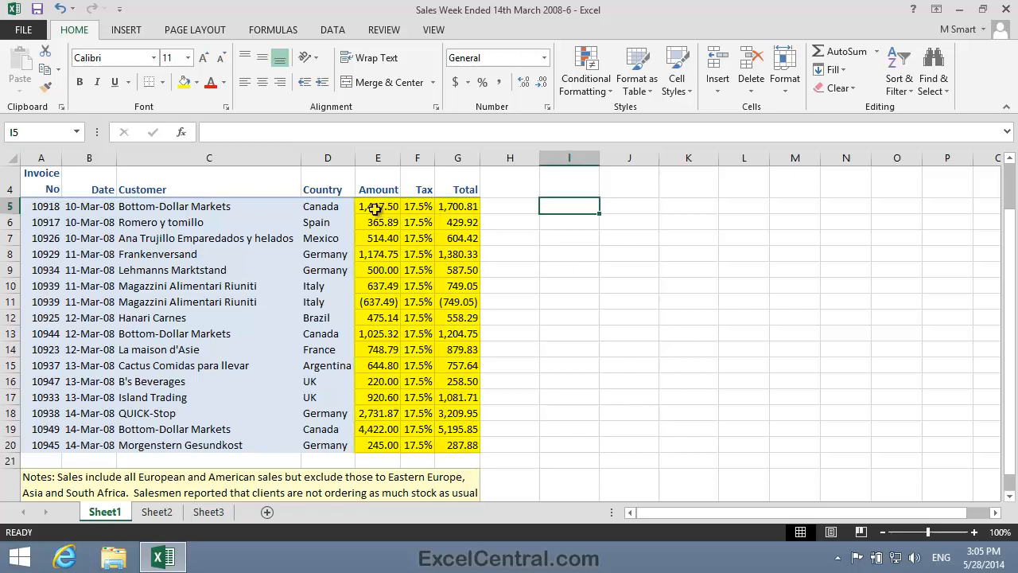
- Shade the E5:G20 Amount, Tax and Total figures with 20% - Accent2
drag(379, 207, 458, 445)
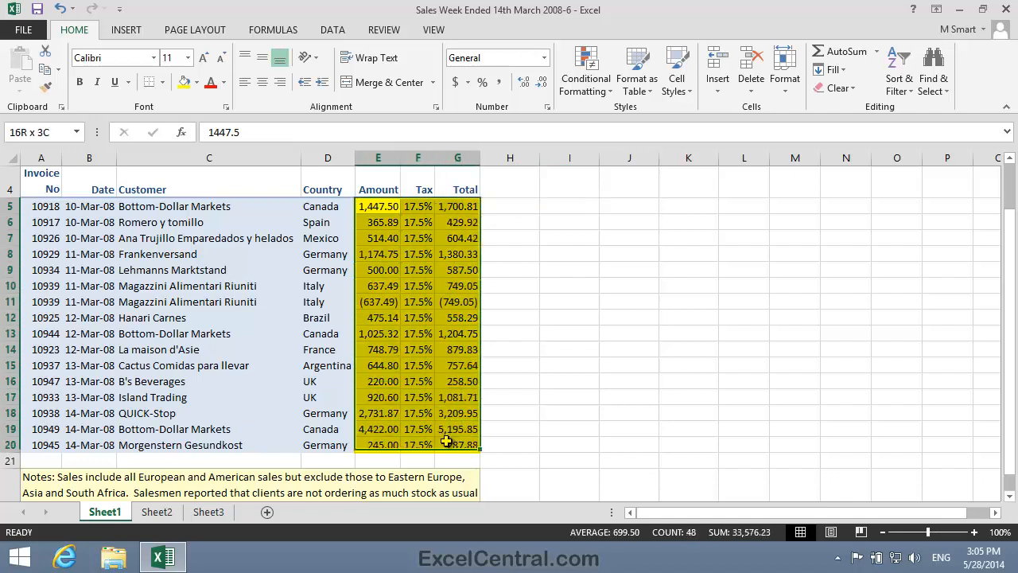
click(378, 206)
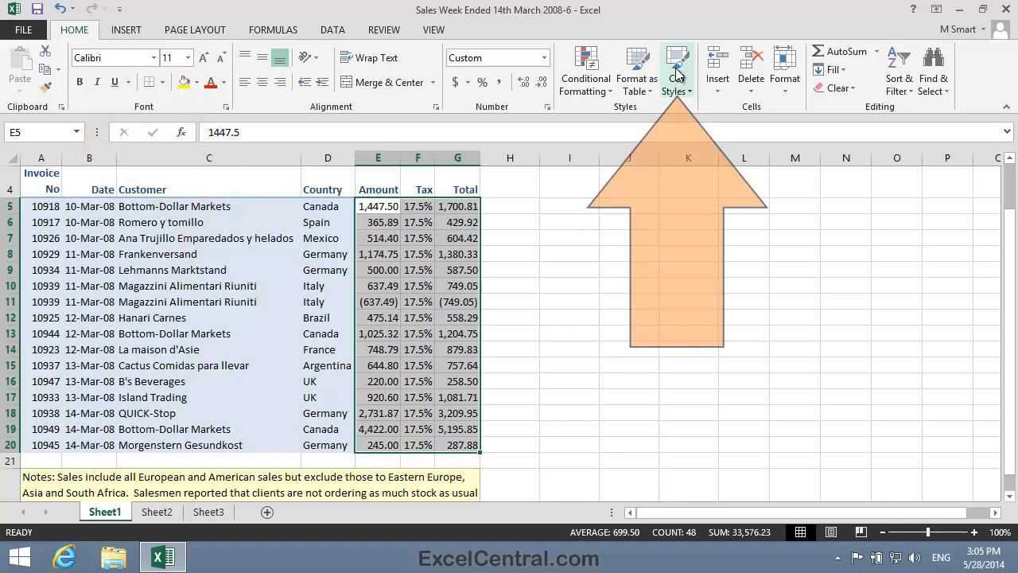
click(674, 70)
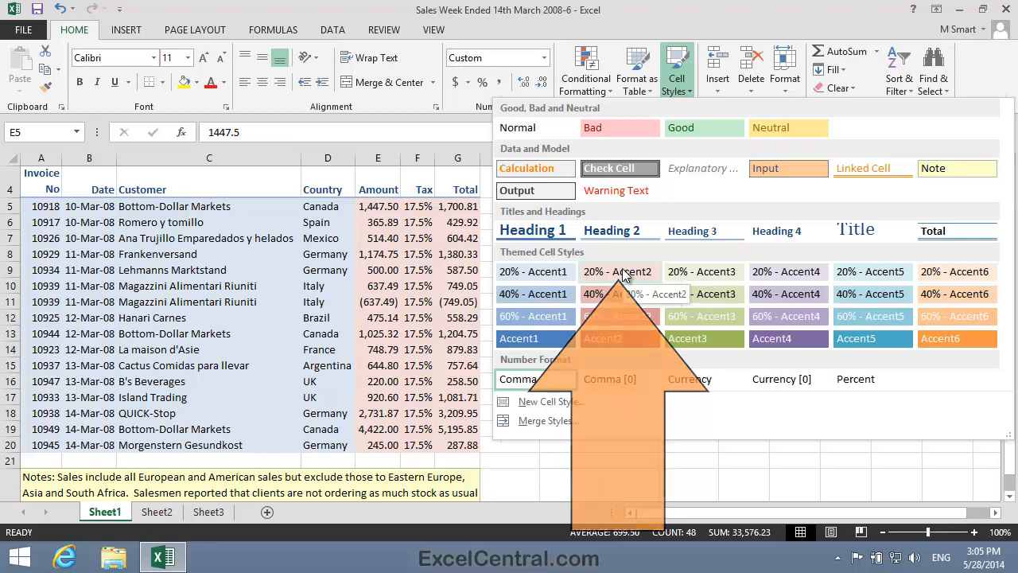
click(689, 182)
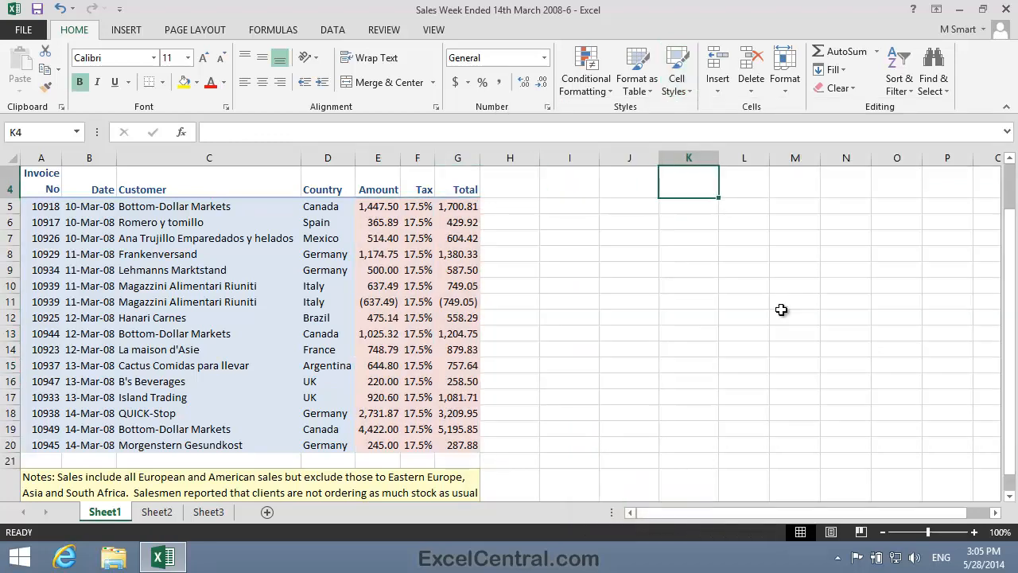
mouse_move(763, 302)
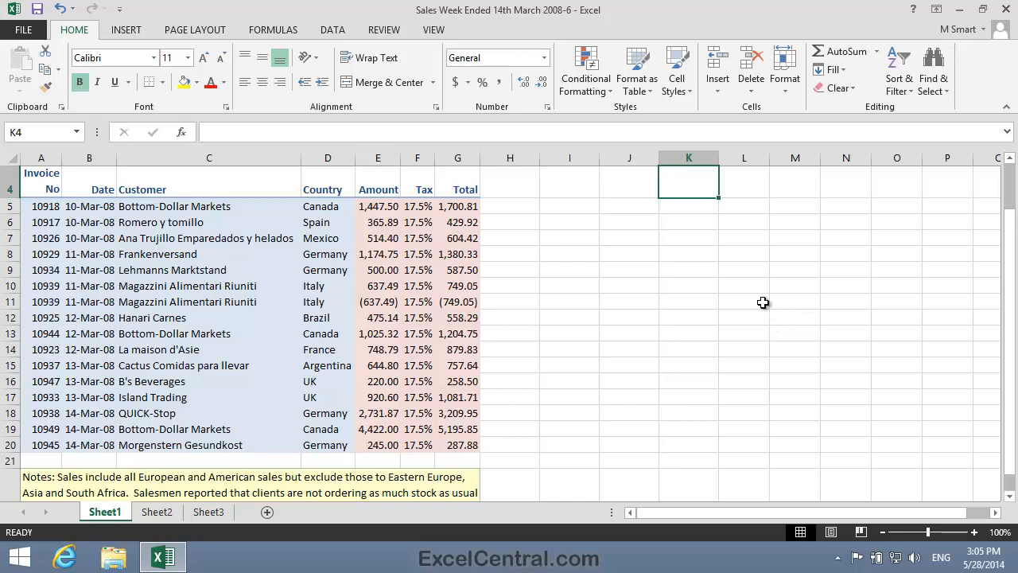
mouse_move(701, 278)
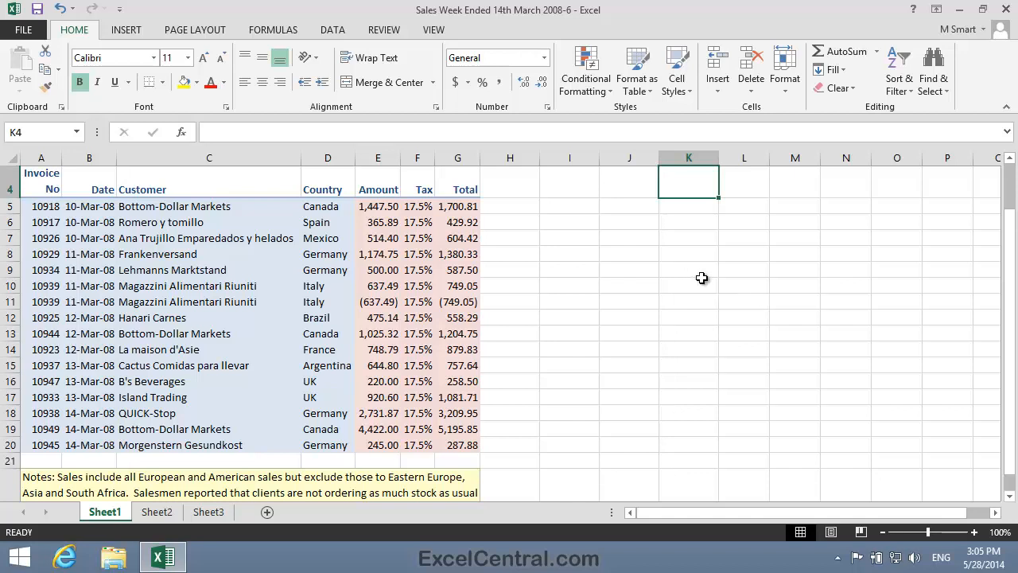
mouse_move(601, 340)
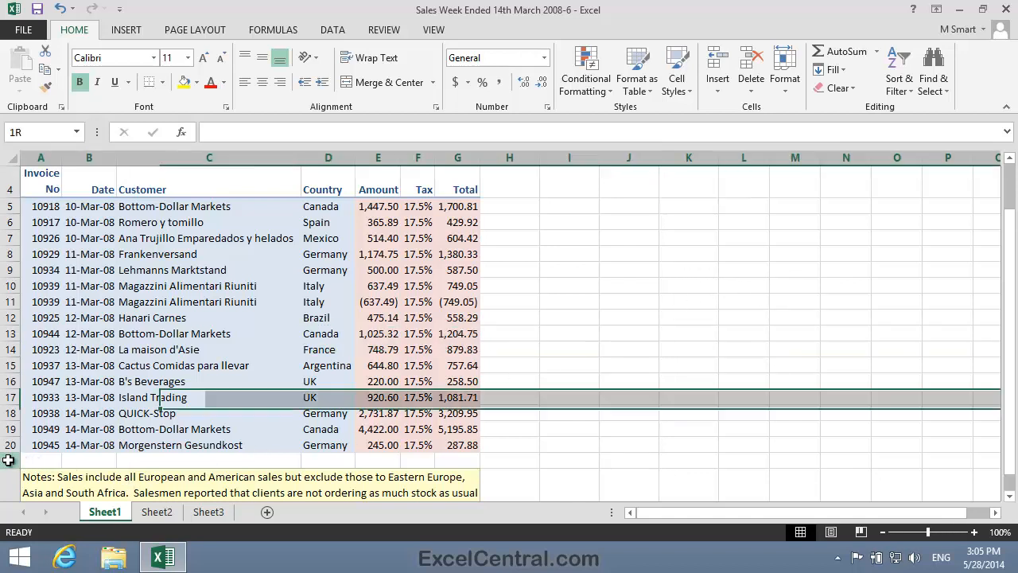
right_click(7, 460)
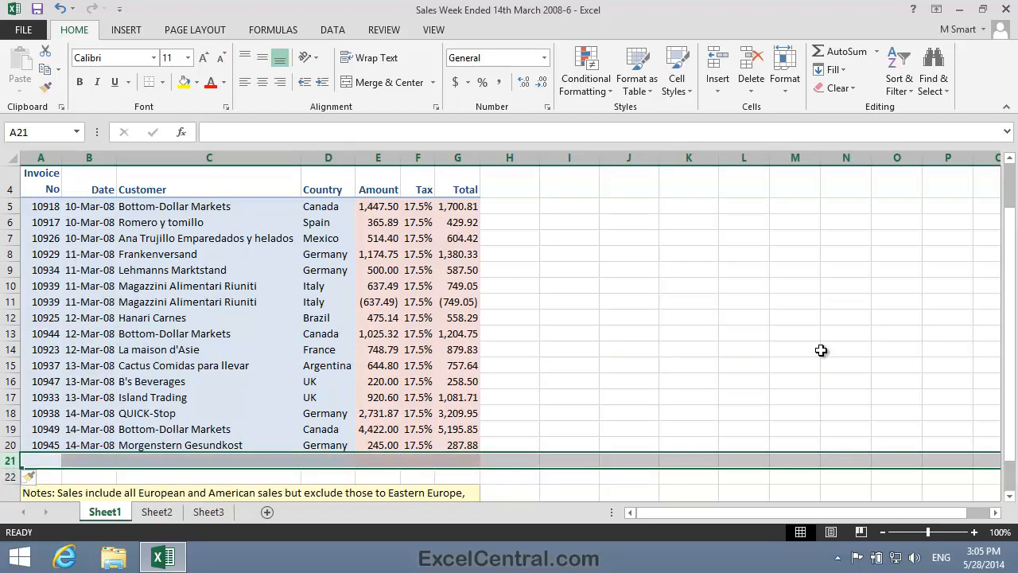
click(688, 346)
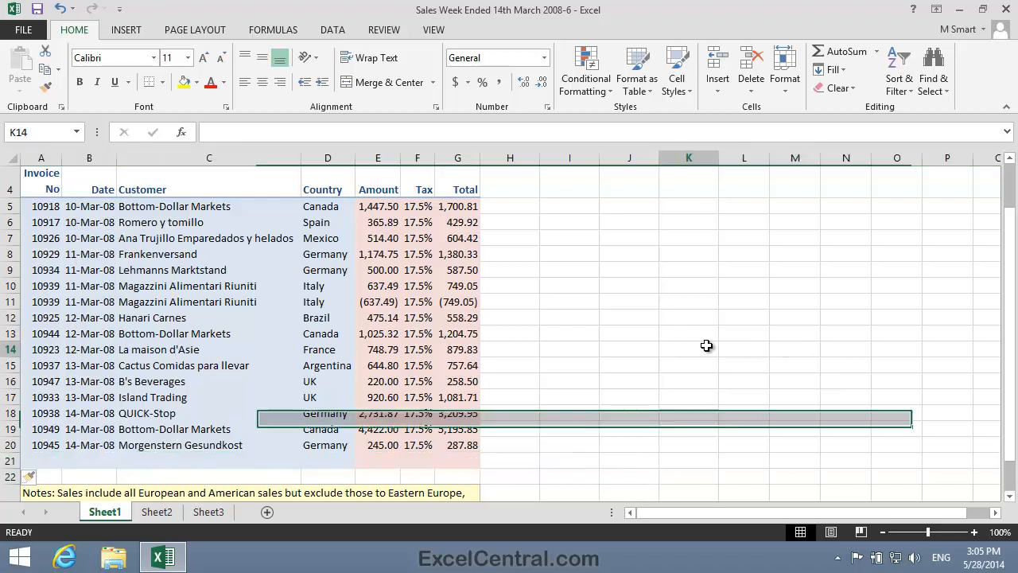
click(688, 350)
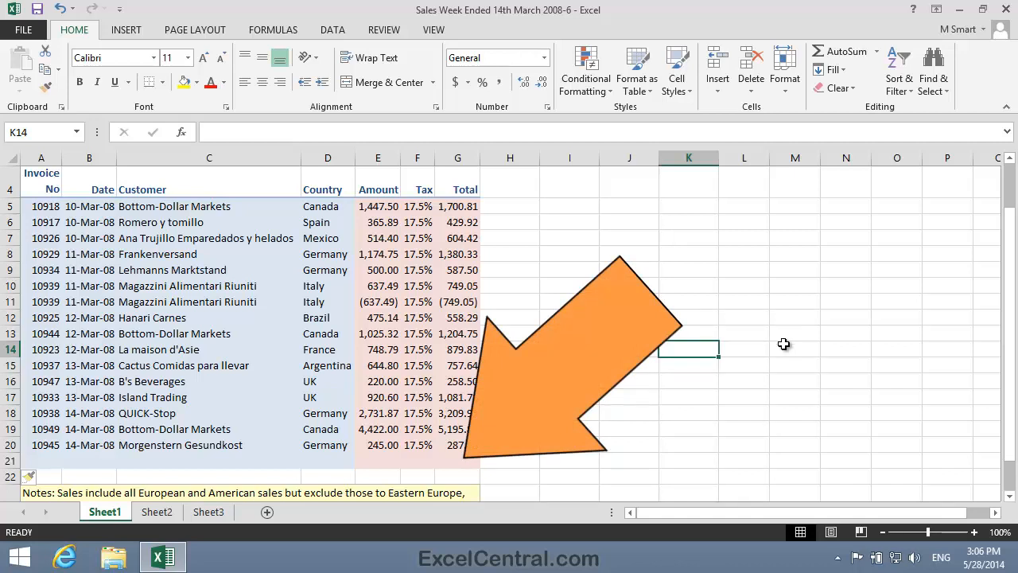
mouse_move(449, 464)
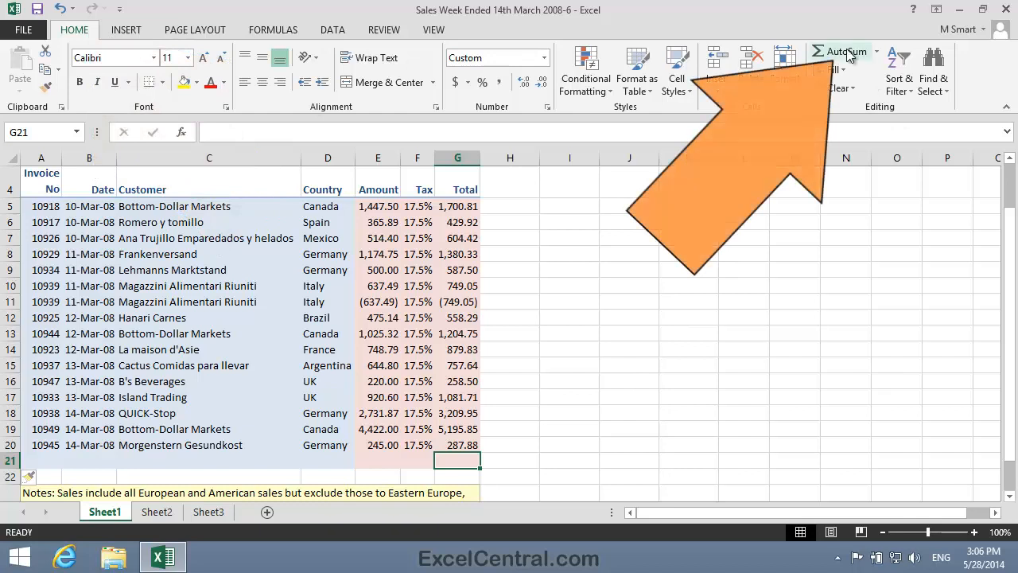
- AutoSum the Total column into G21 as =SUM(G5:G20), giving 18,137.37
click(843, 51)
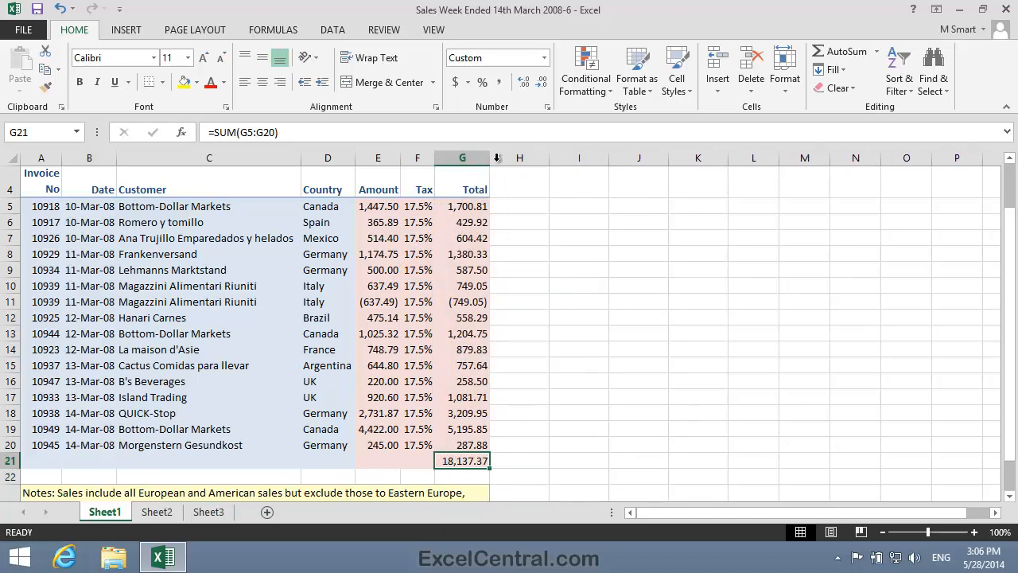
mouse_move(733, 350)
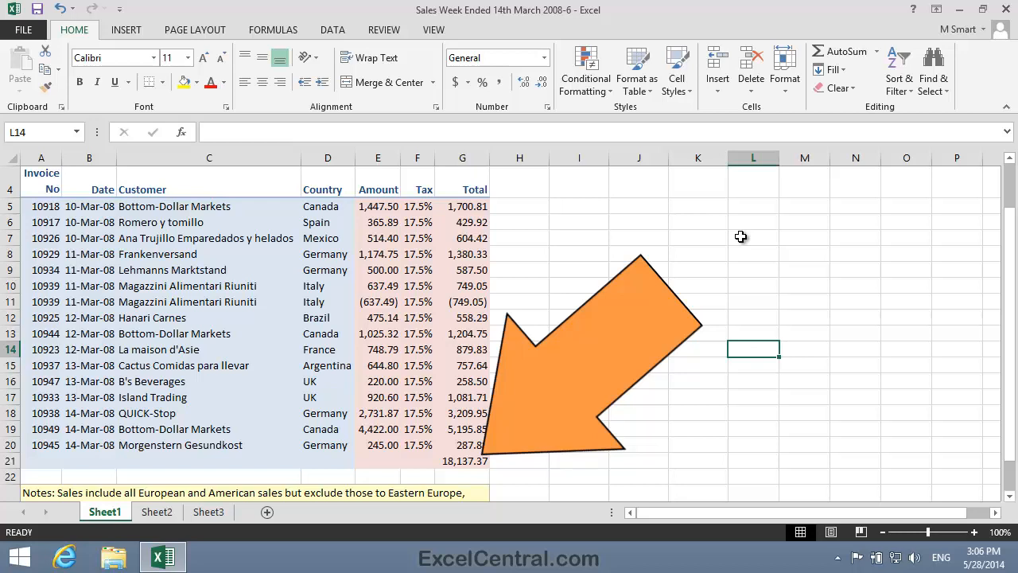
mouse_move(740, 239)
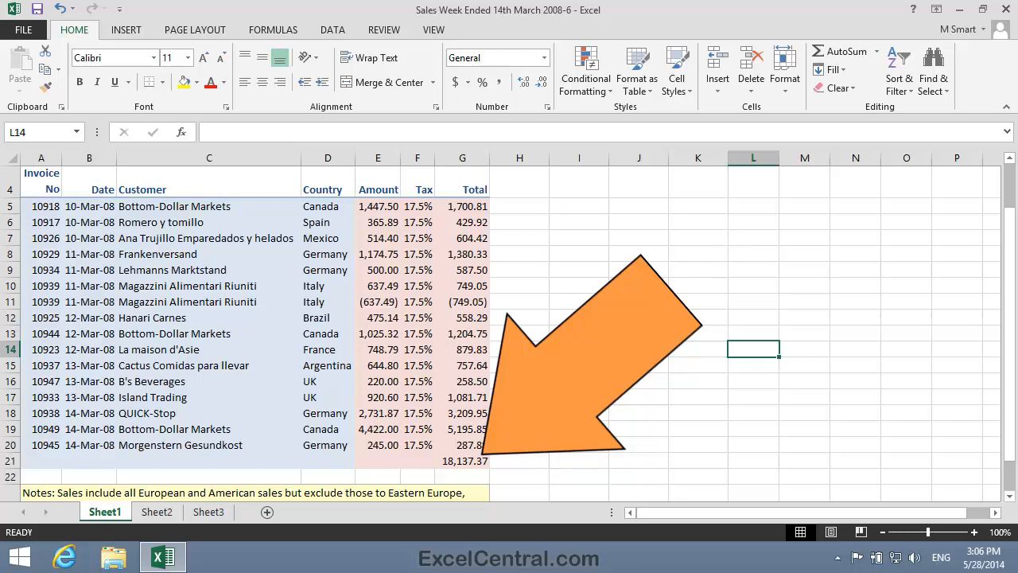
- Apply the Total cell style to the 18,137.37 grand total in G21
click(462, 461)
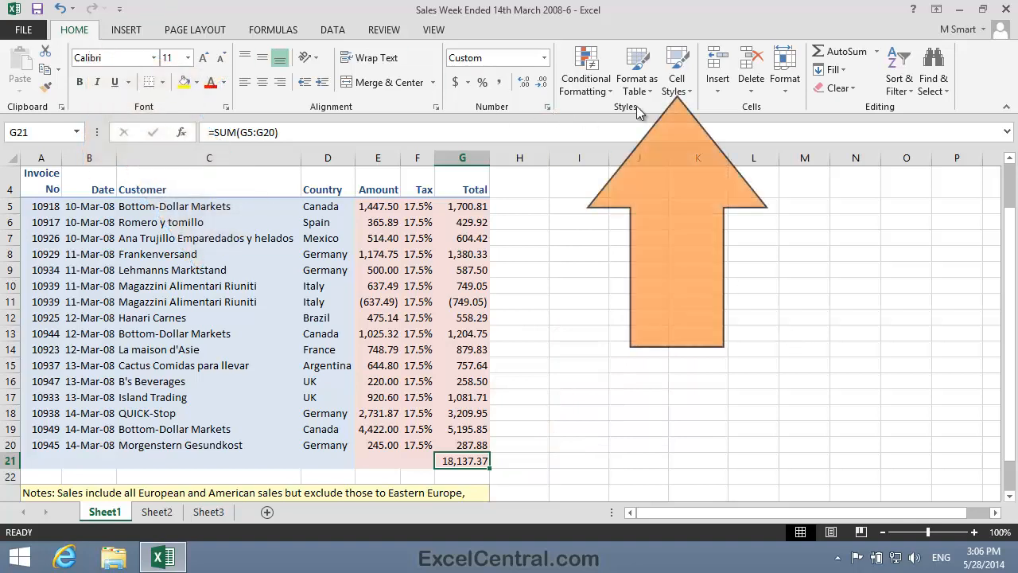
click(677, 67)
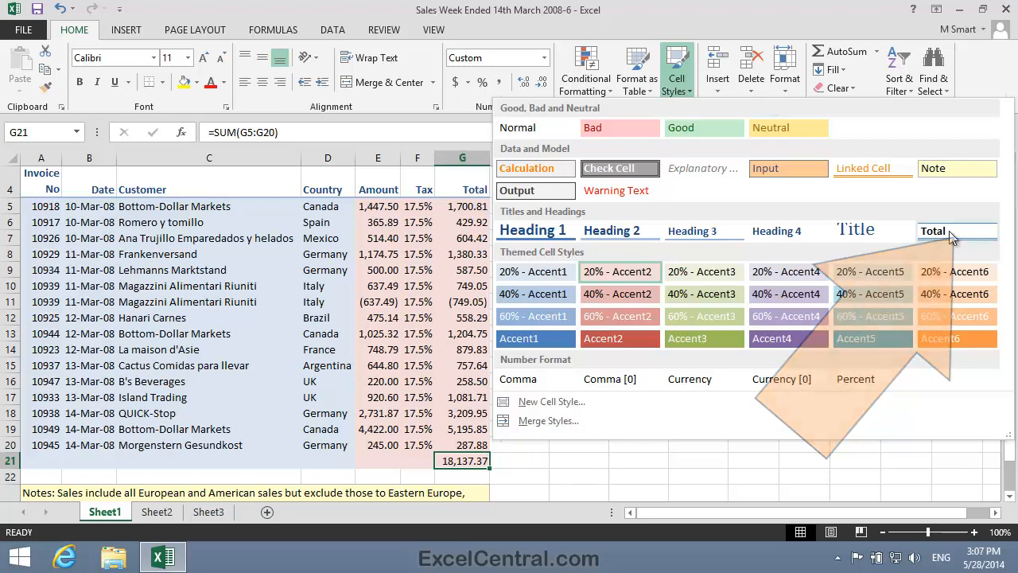
click(698, 332)
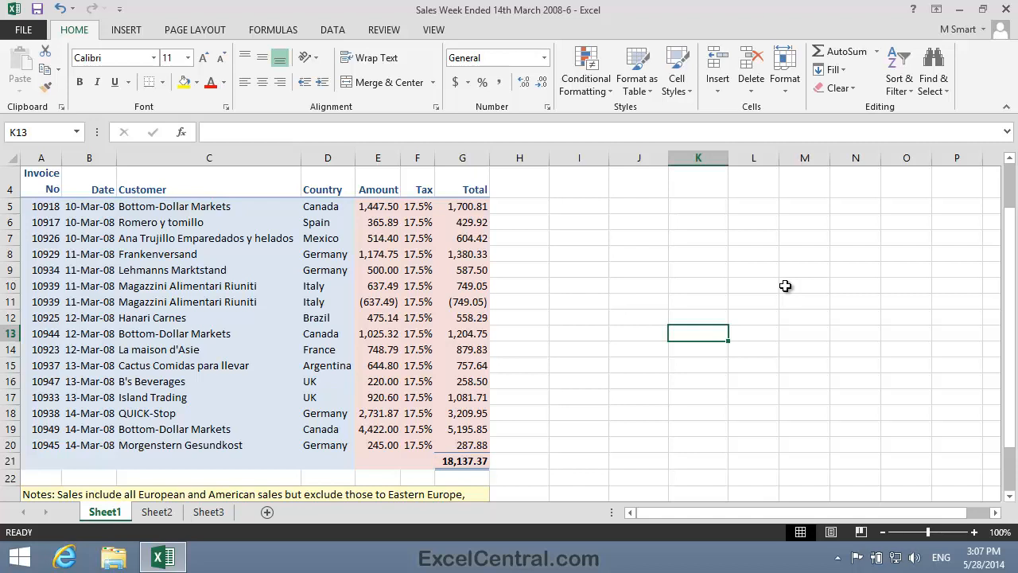
mouse_move(525, 114)
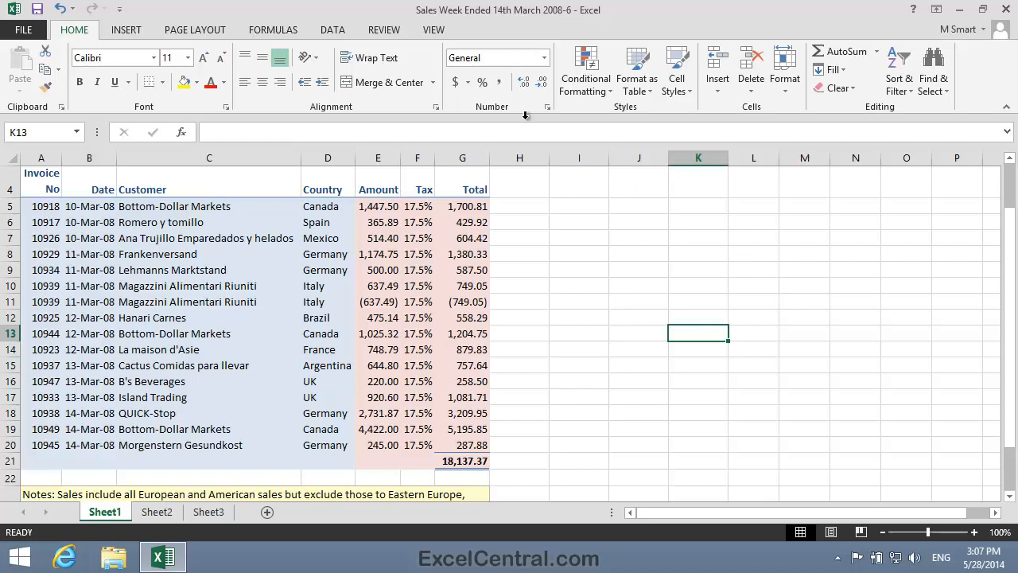
- Apply the Banded theme from Page Layout and review the restyled sheet
click(194, 29)
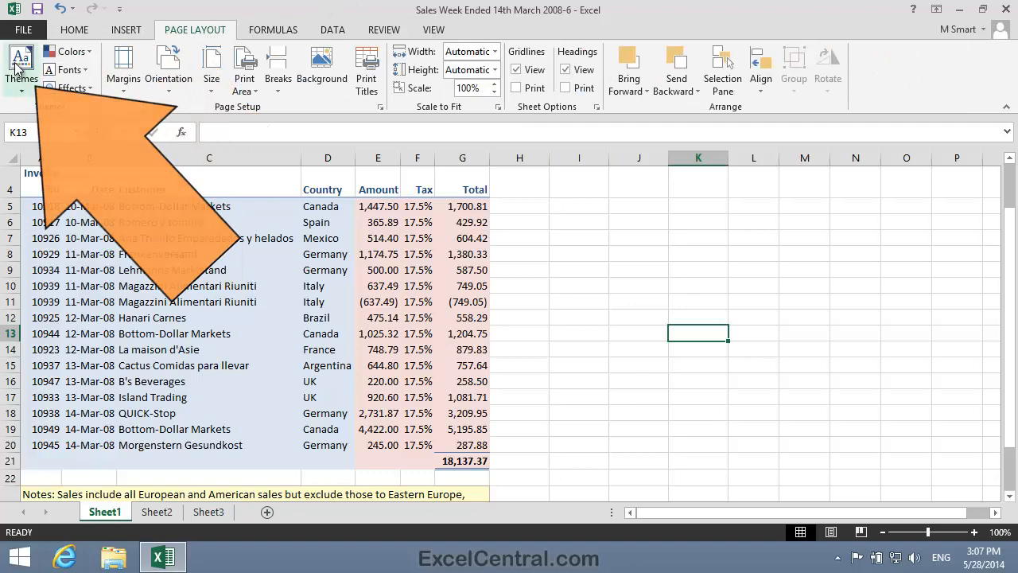
click(22, 67)
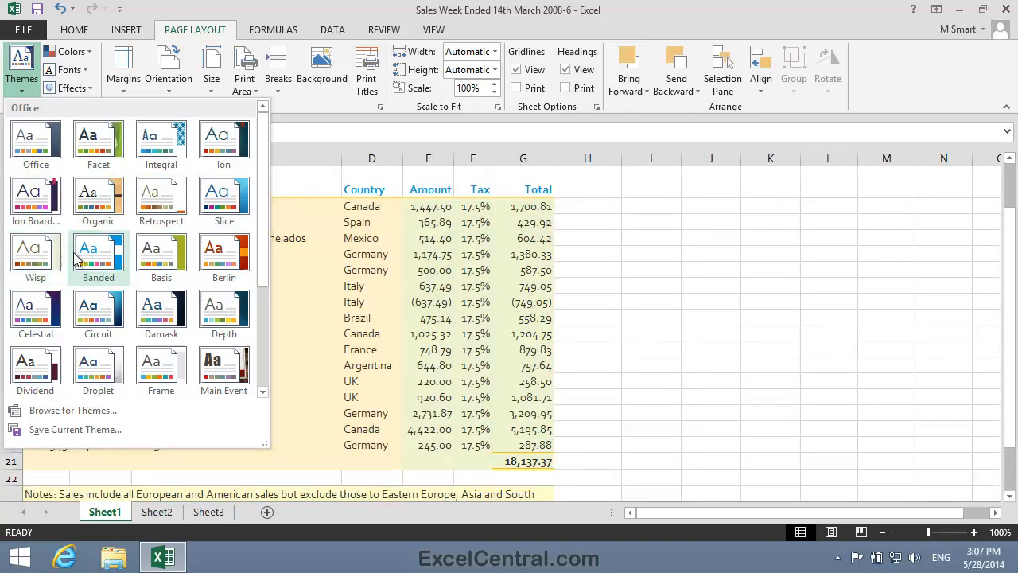
mouse_move(108, 262)
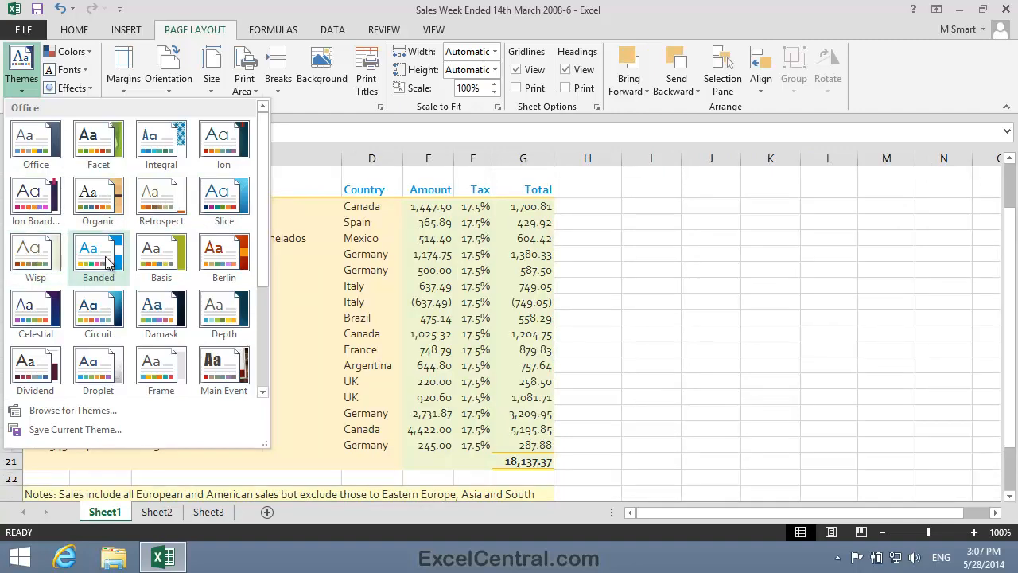
click(710, 268)
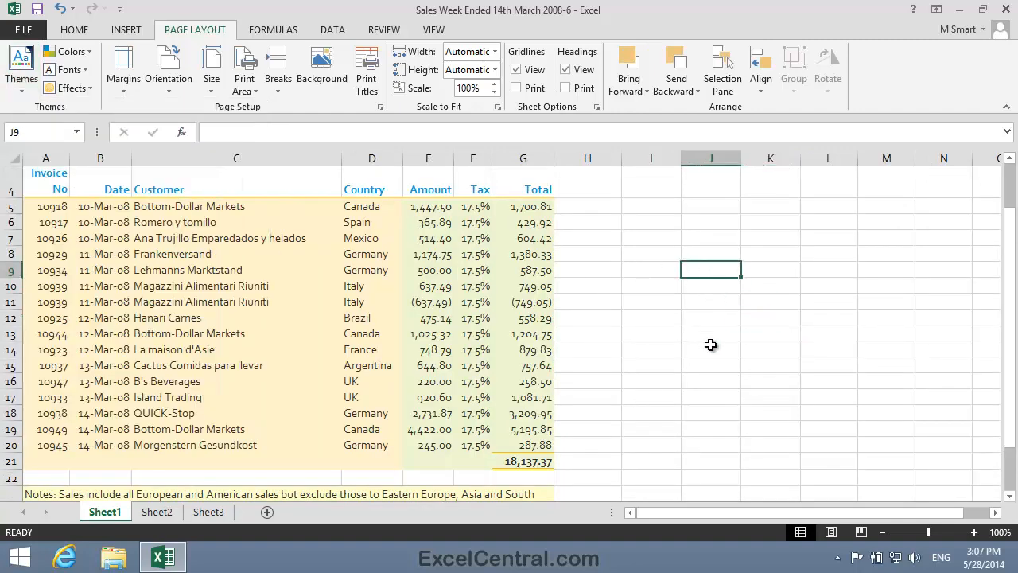
scroll(down, 3)
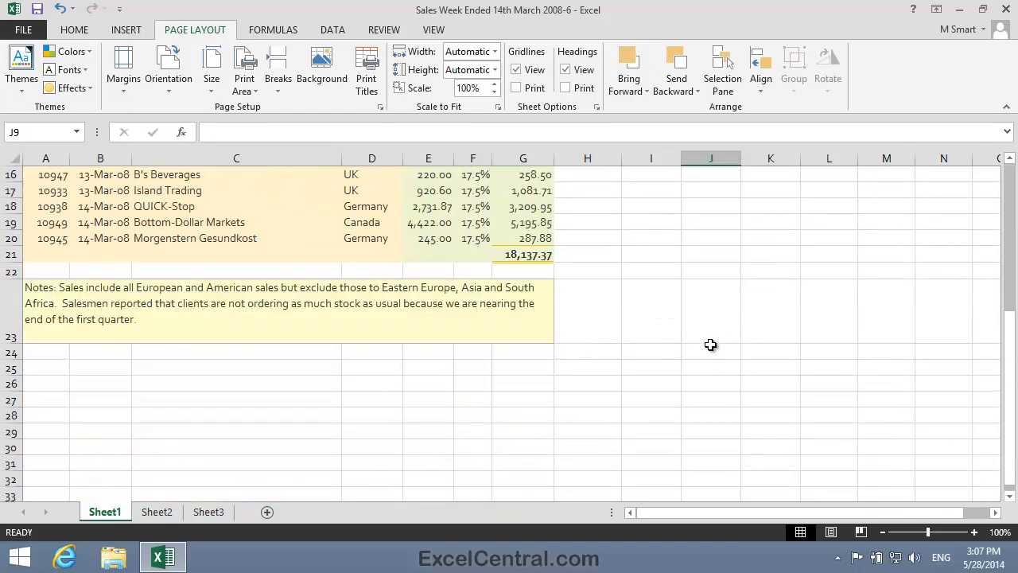
scroll(up, 3)
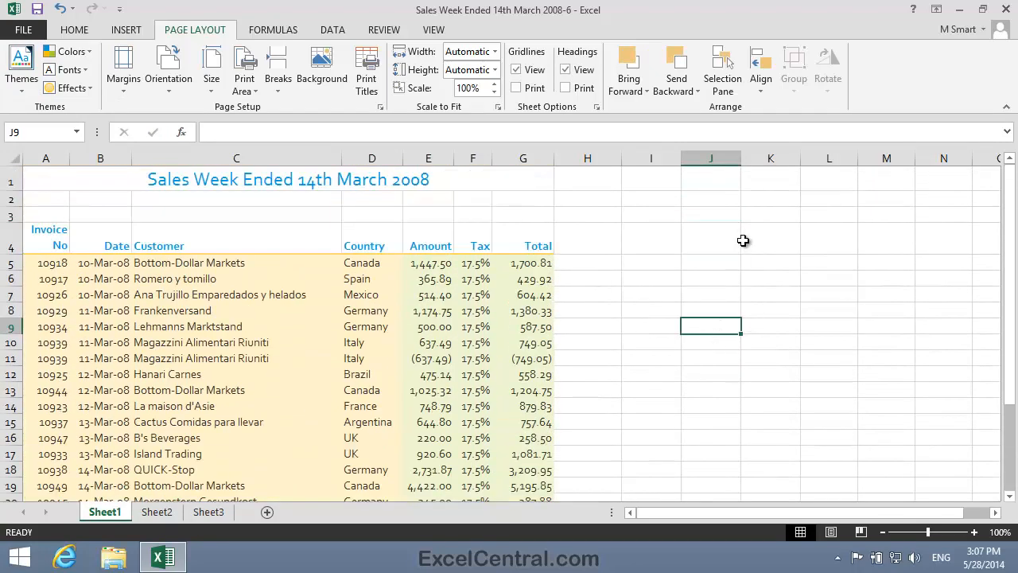
mouse_move(19, 67)
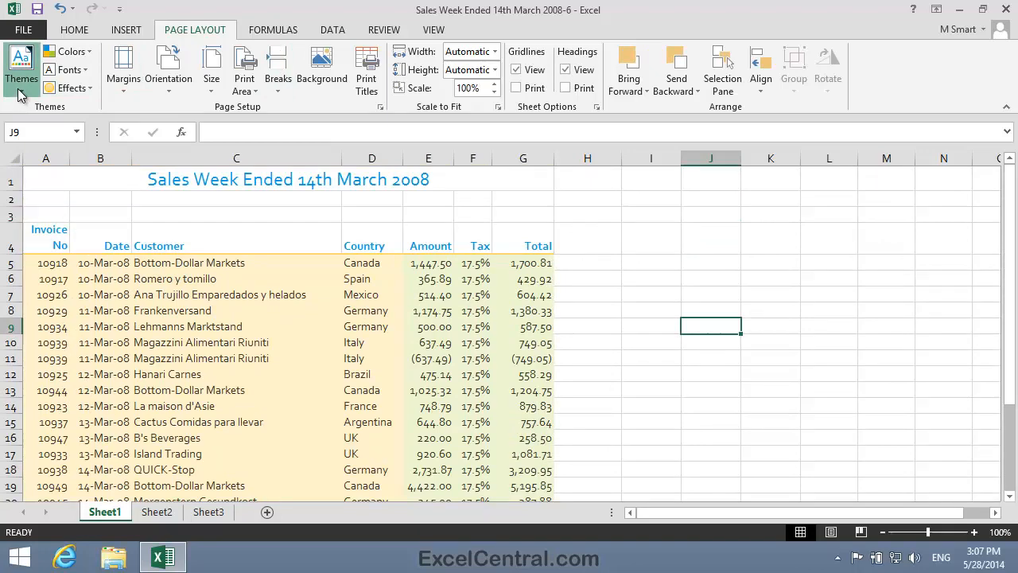
- Switch the workbook back to the Office theme
click(21, 67)
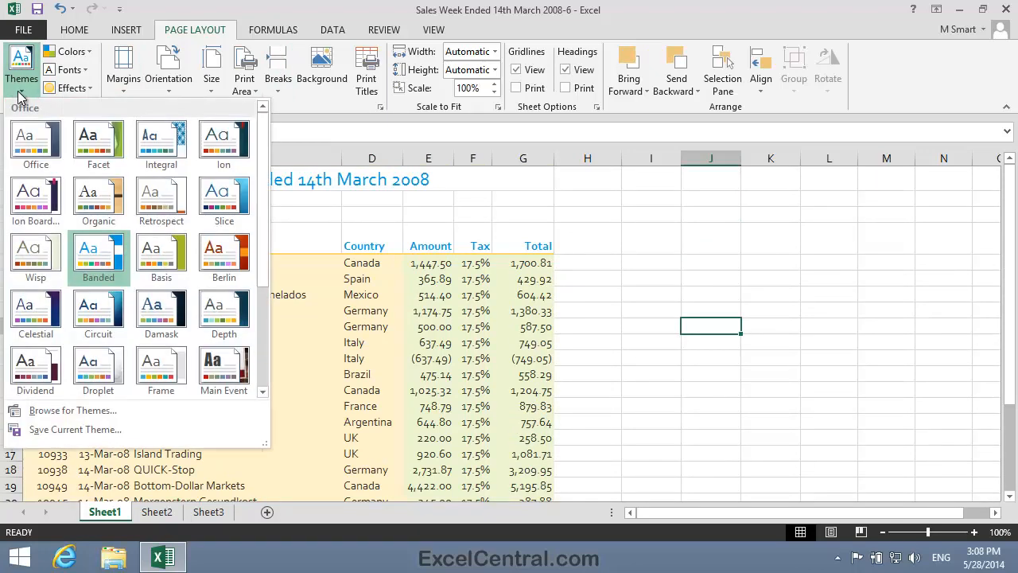
click(591, 250)
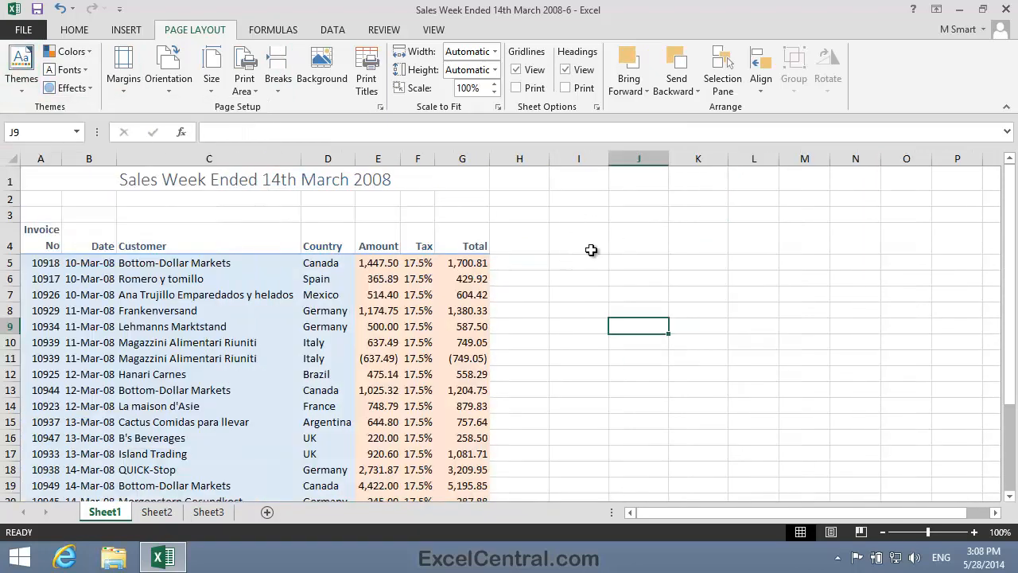
click(637, 237)
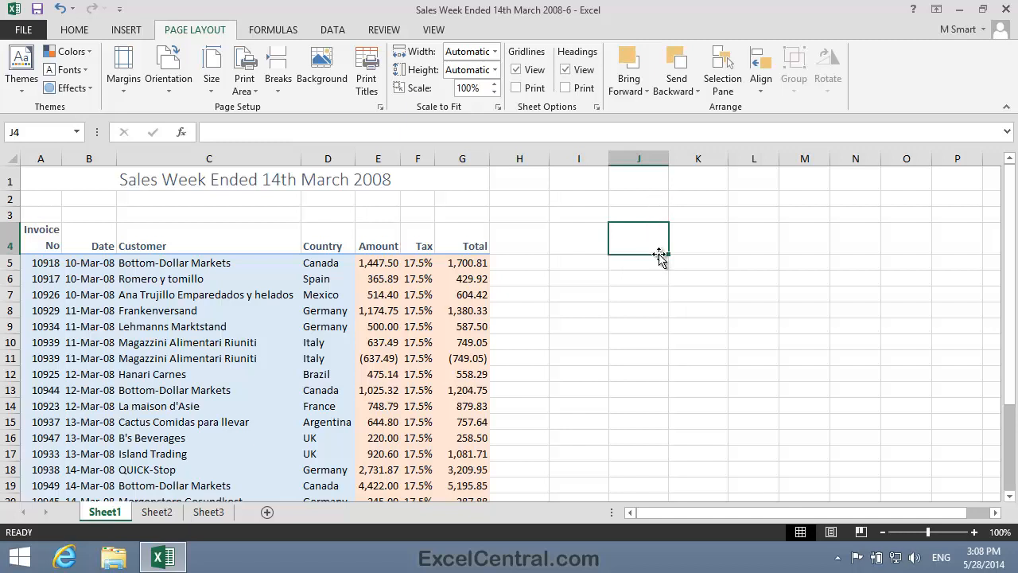
mouse_move(657, 254)
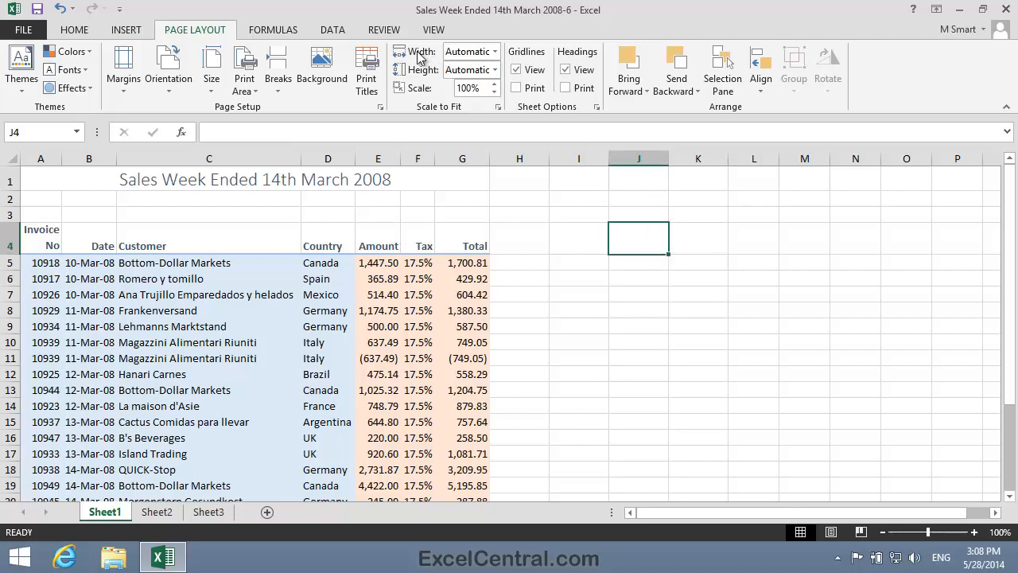
- Save the workbook as 'Sales Week Ended 14th March 2008-7' on this computer
click(22, 29)
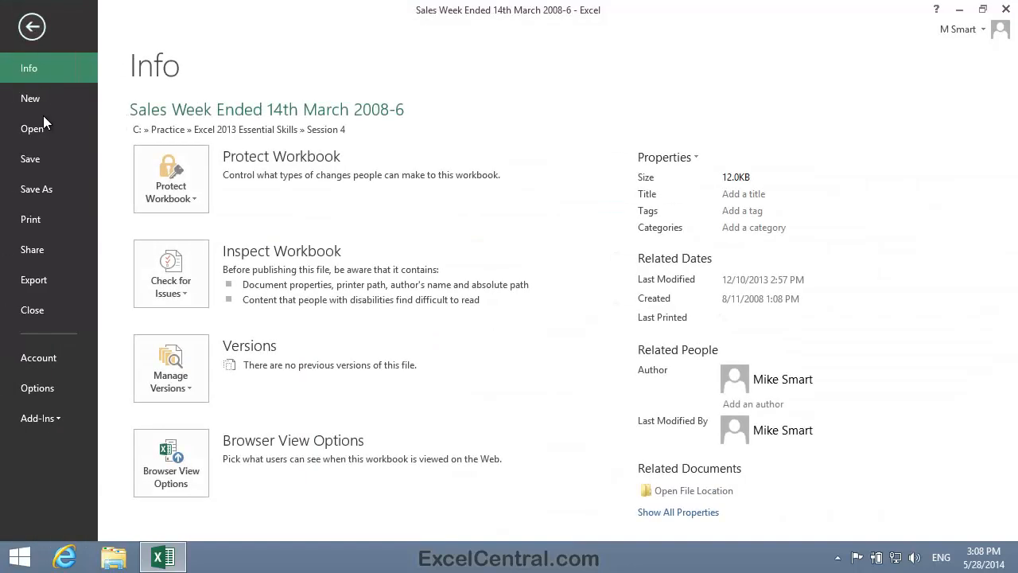
click(36, 187)
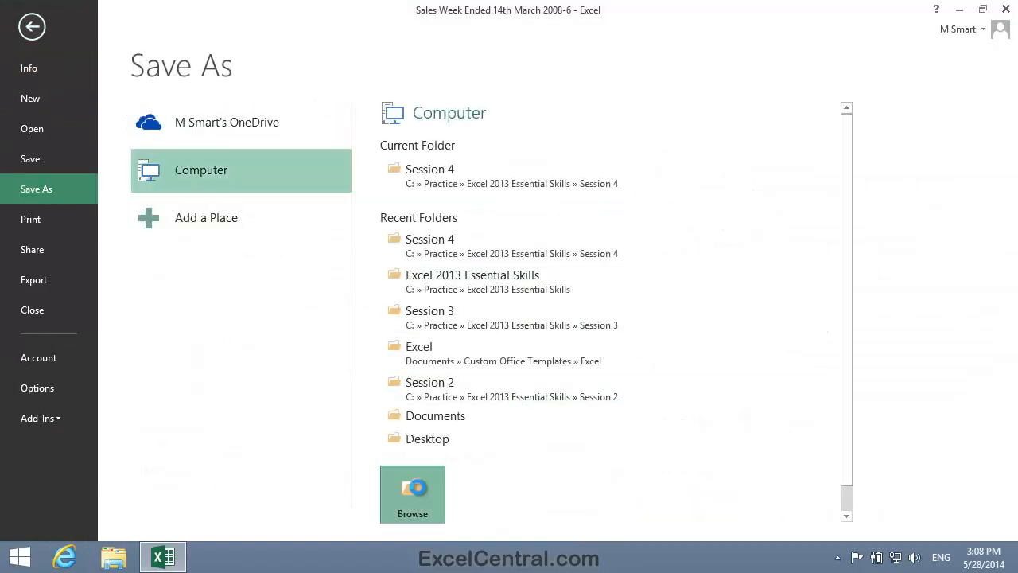
click(412, 491)
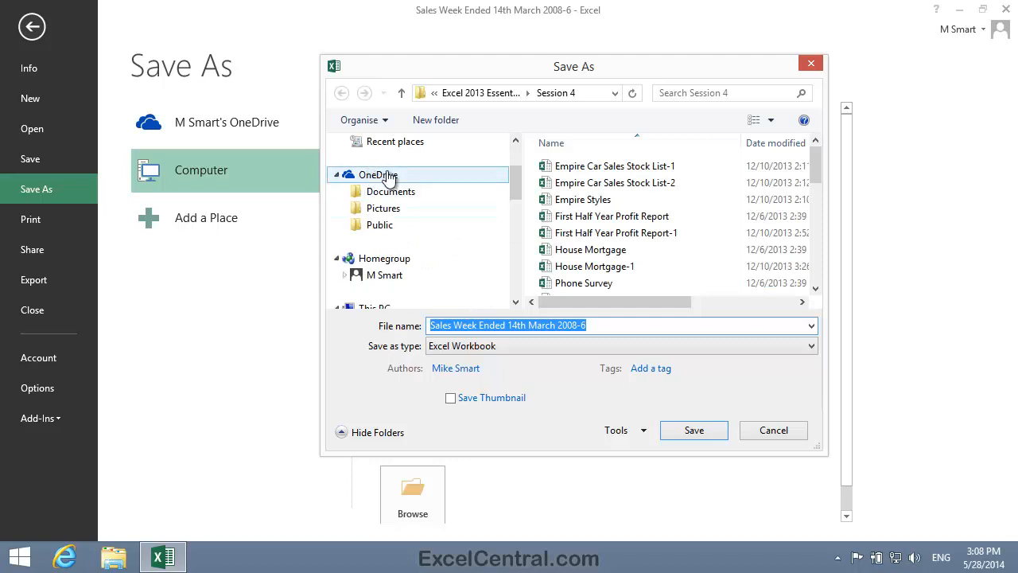
click(622, 325)
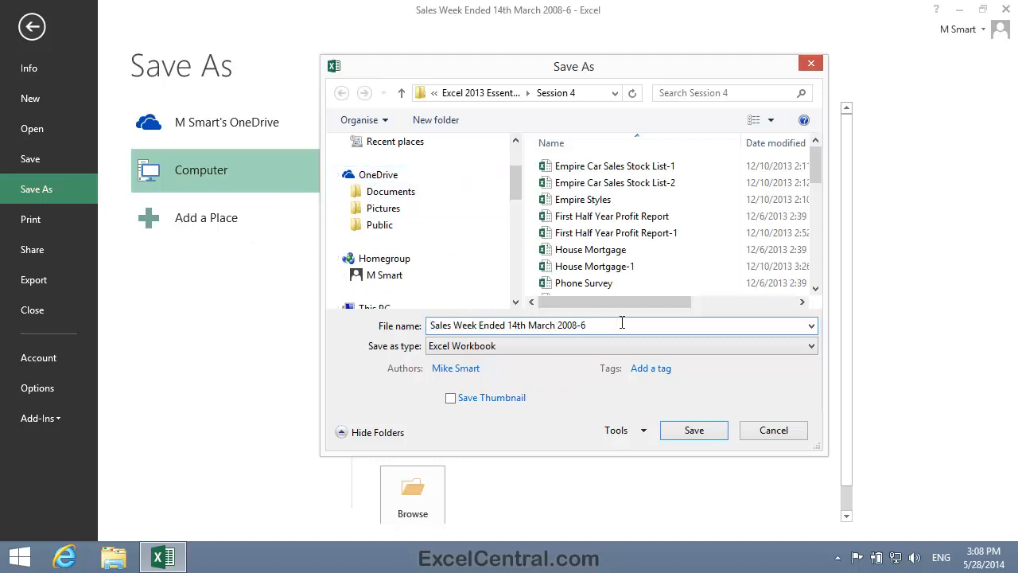
text(7)
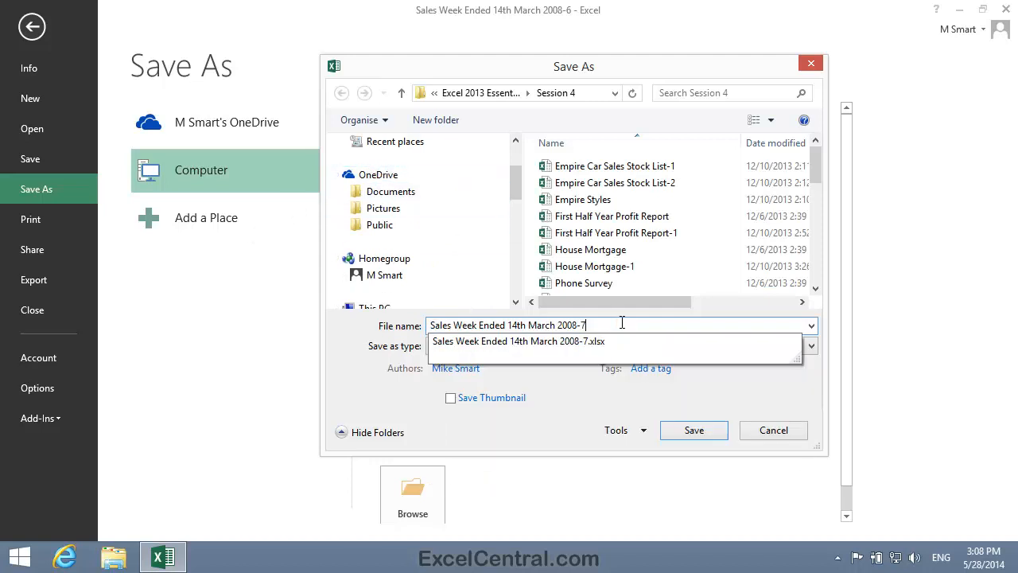
scroll(down, 3)
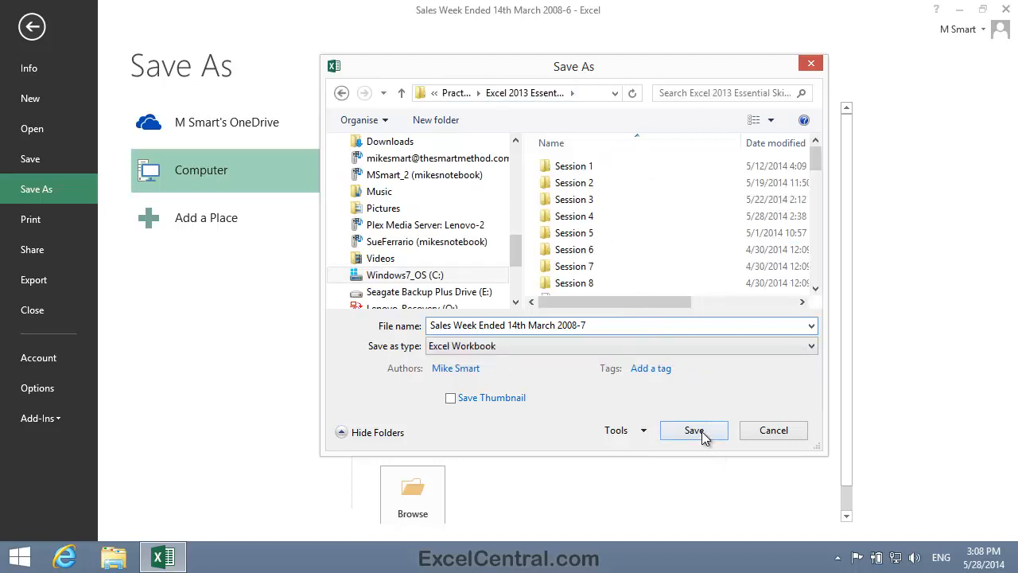
click(694, 429)
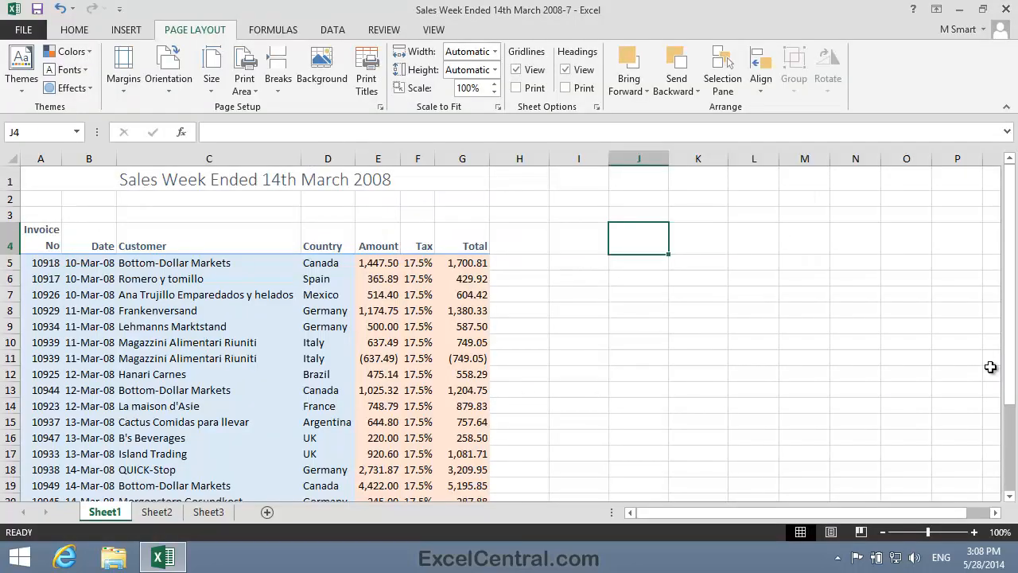